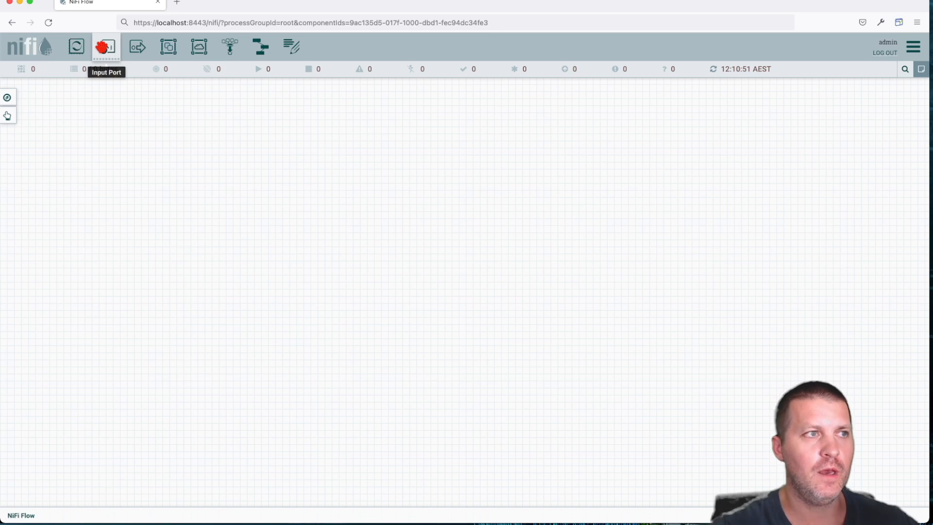
mouse_move(137, 47)
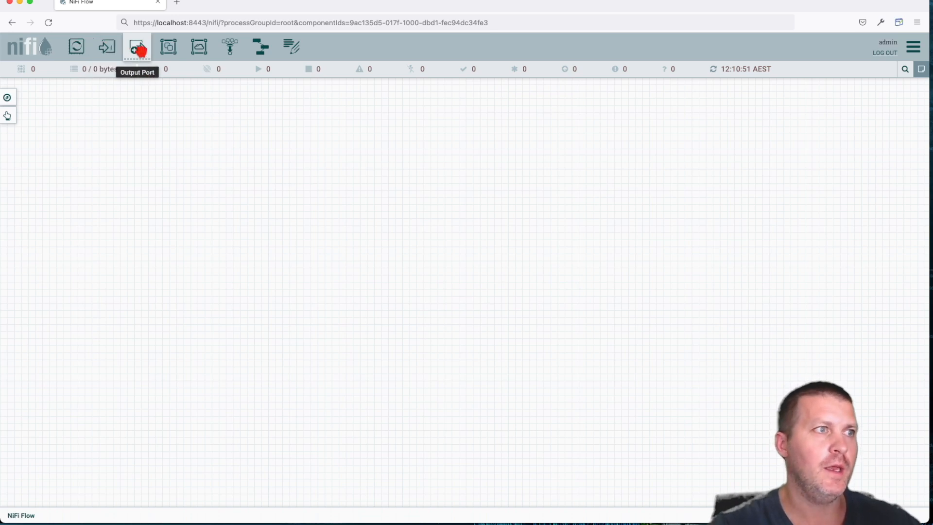
mouse_move(106, 46)
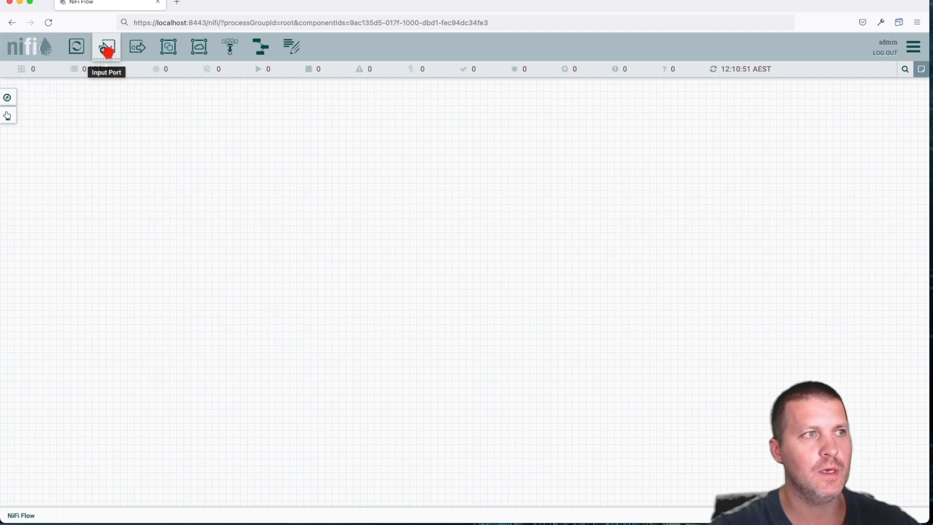
mouse_move(137, 47)
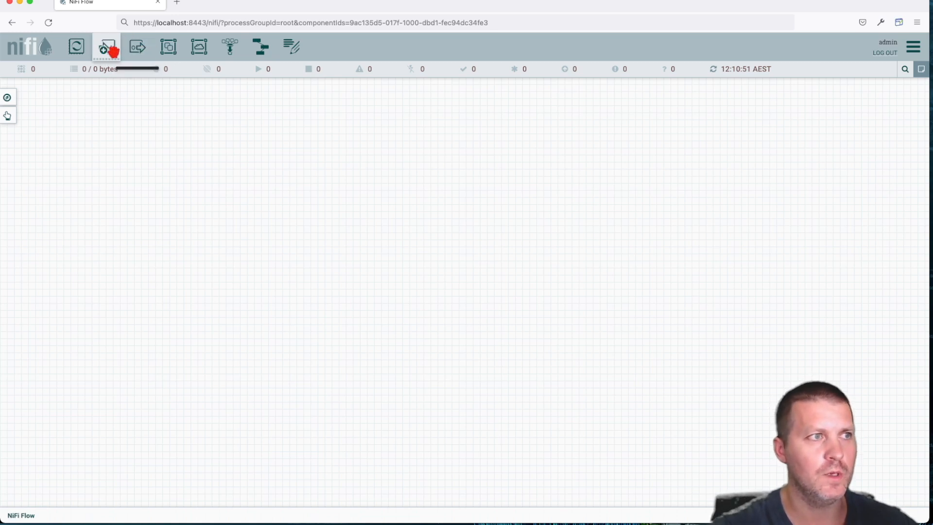
mouse_move(106, 46)
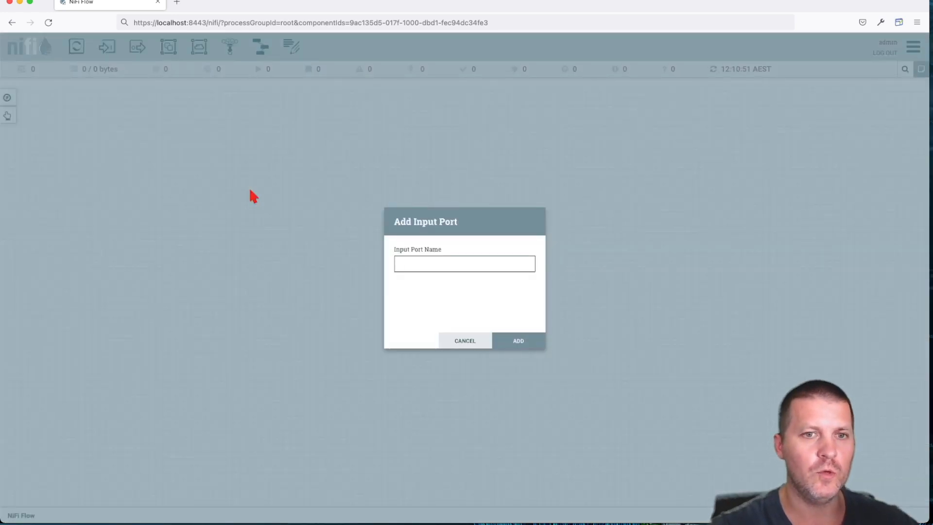
Name the new input port 'IN Port' and add it to the canvas
left_click(465, 263)
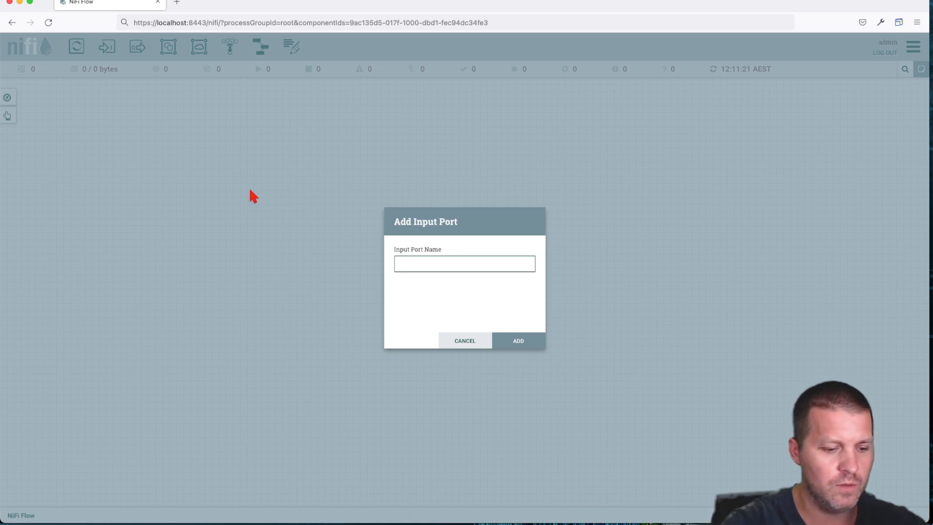
type("IN")
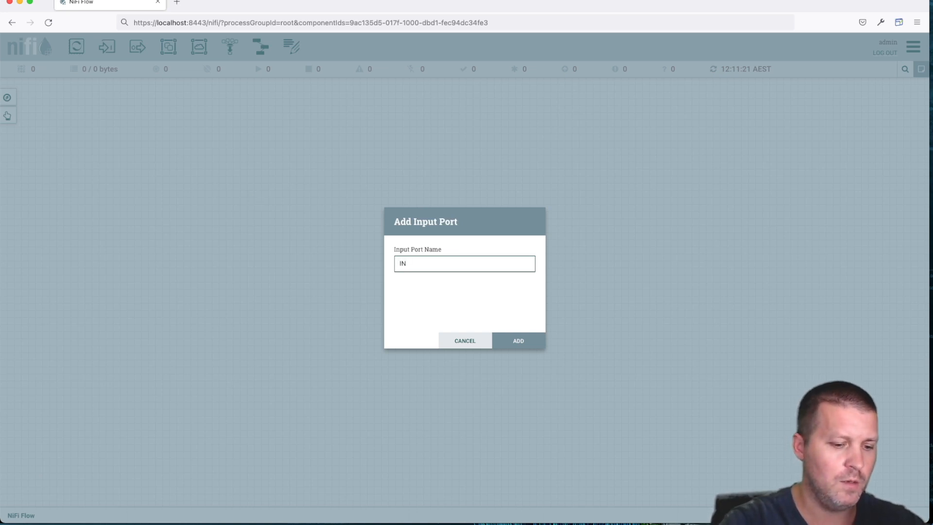
left_click(517, 340)
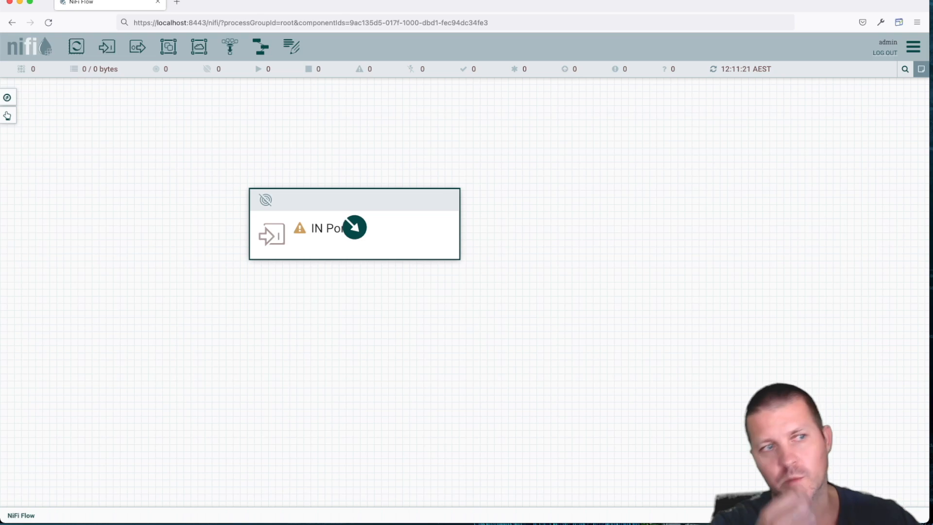
mouse_move(748, 265)
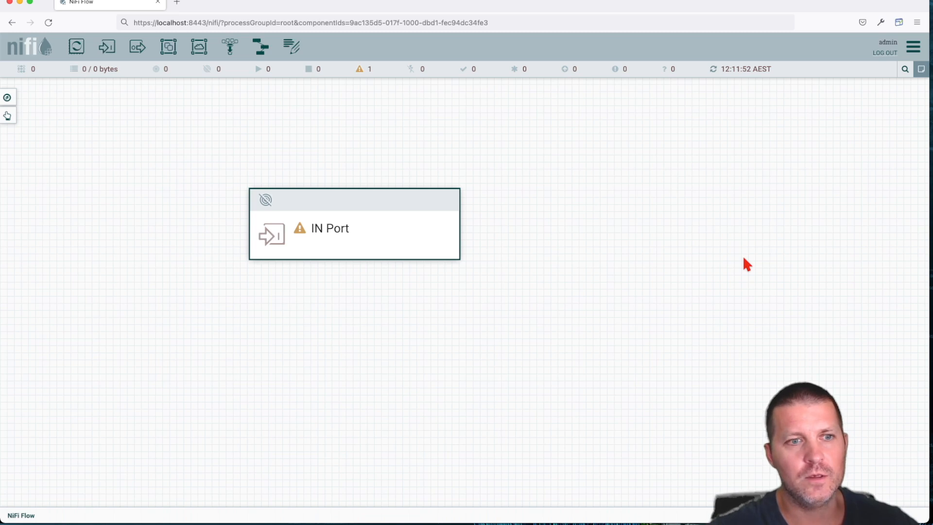
mouse_move(550, 225)
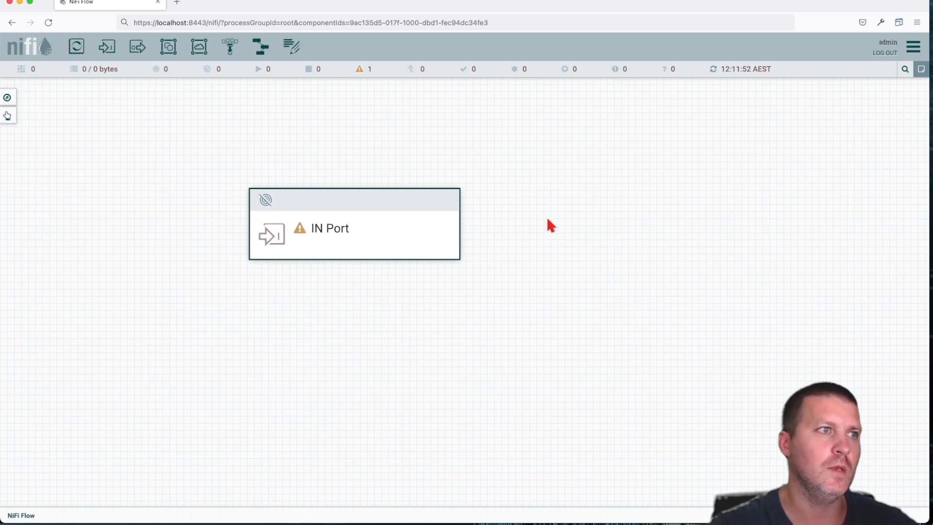
Attempt a second input port named 'IN Port' and acknowledge the unique-name error
left_click(106, 47)
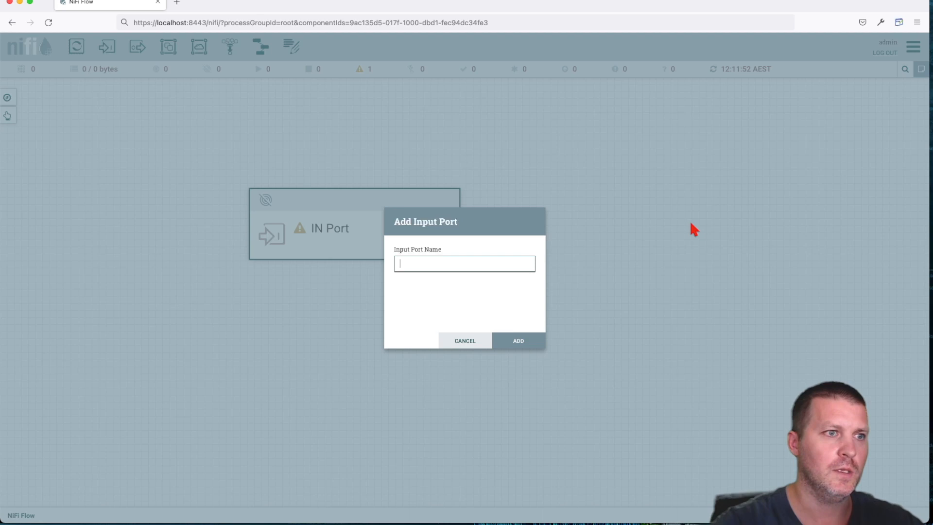
type("IN P")
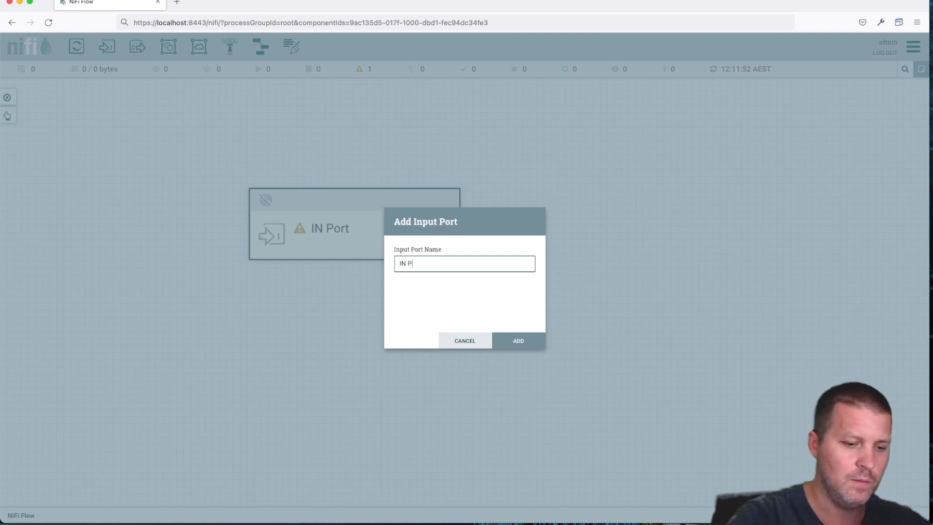
left_click(517, 340)
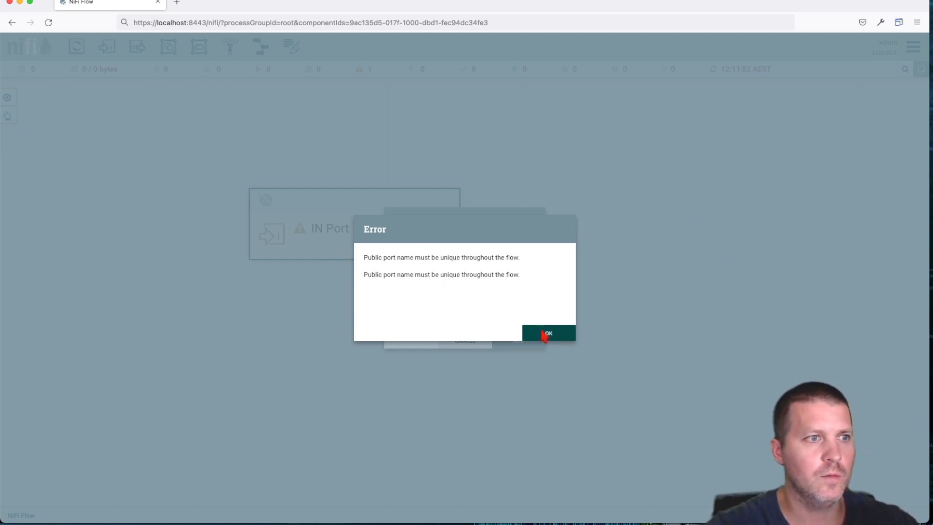
left_click(547, 332)
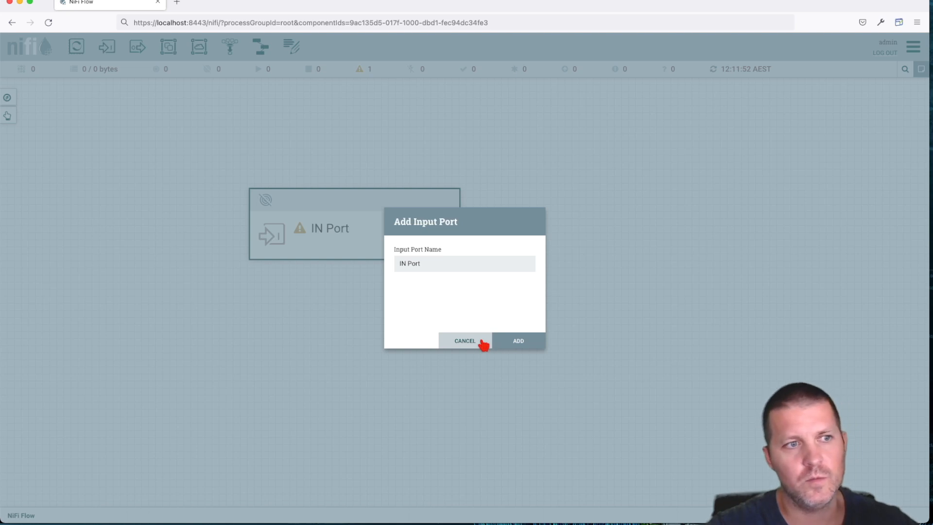
Disable IN Port, review its Configure Port settings and comments, and cancel without changes
right_click(354, 227)
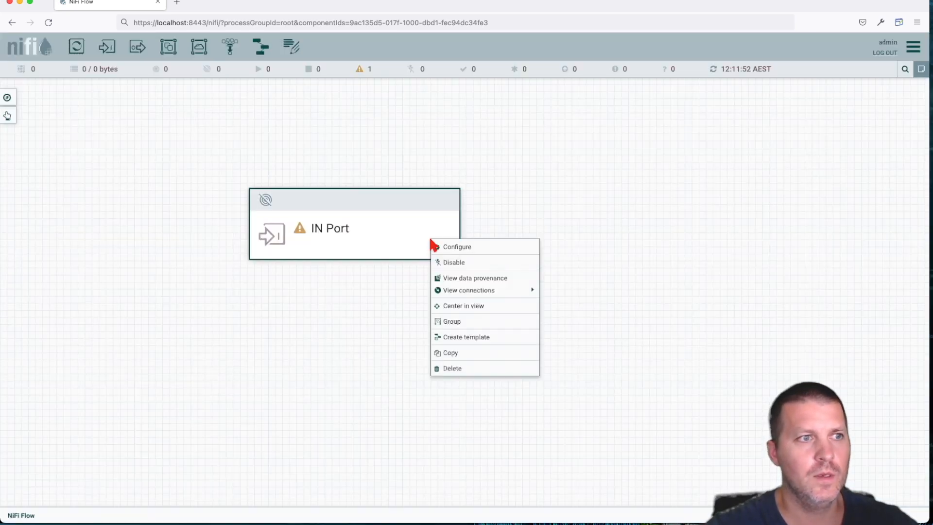
left_click(453, 261)
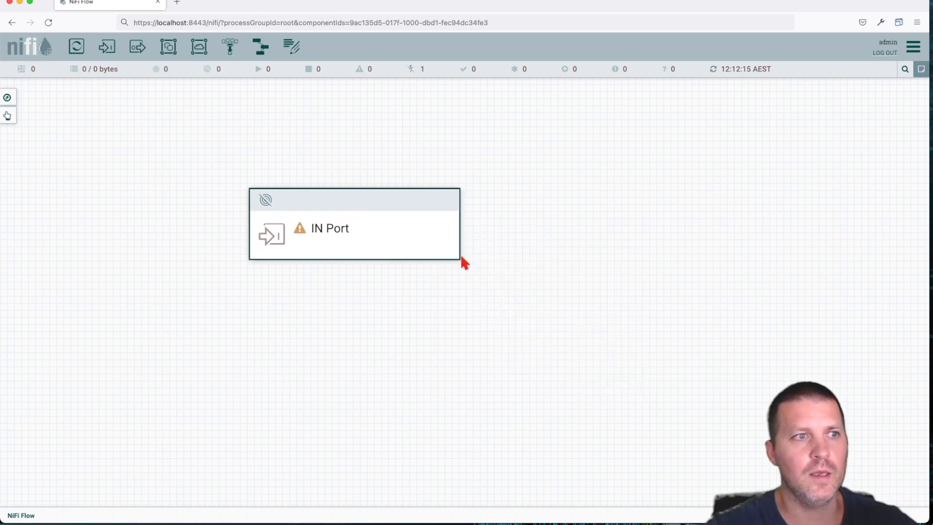
double_click(330, 227)
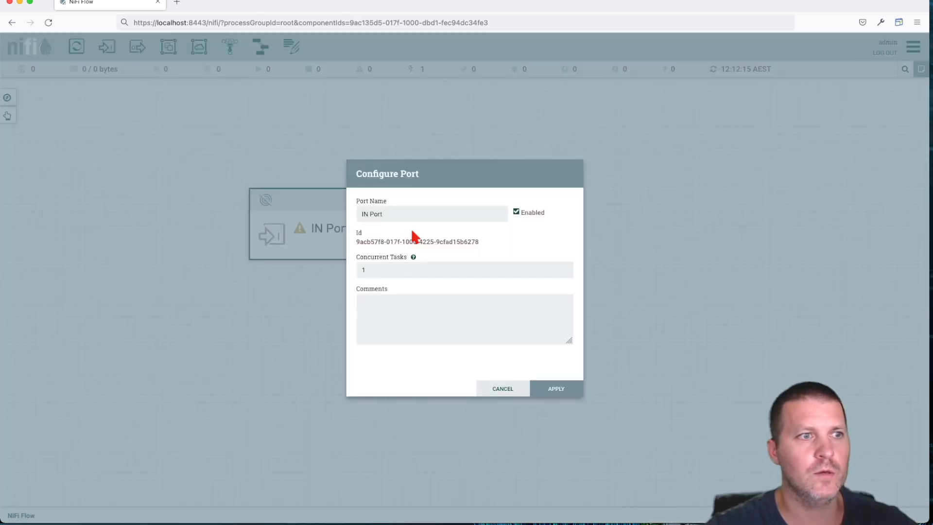
mouse_move(447, 231)
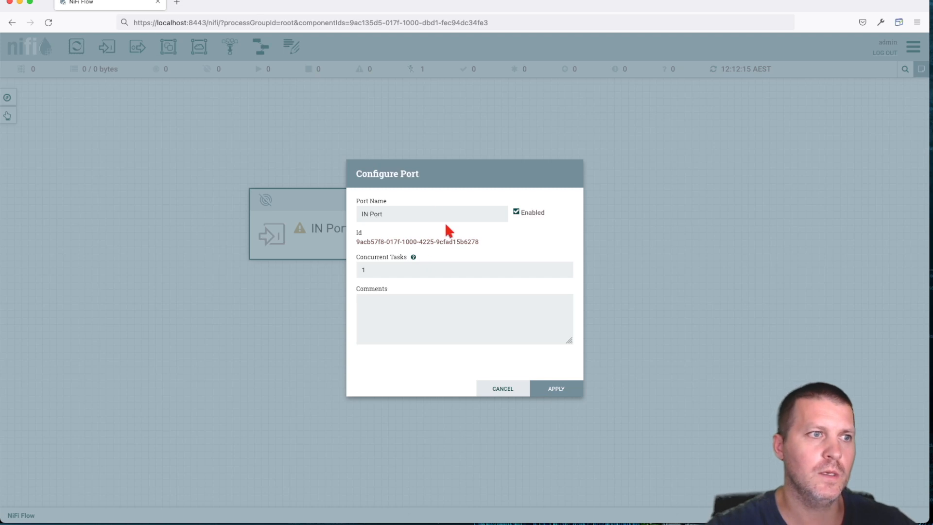
left_click(465, 319)
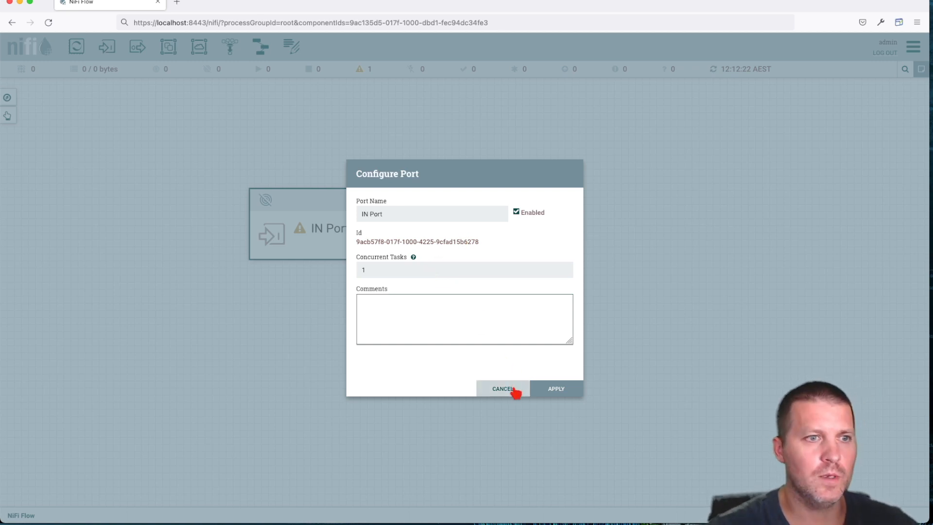
left_click(502, 389)
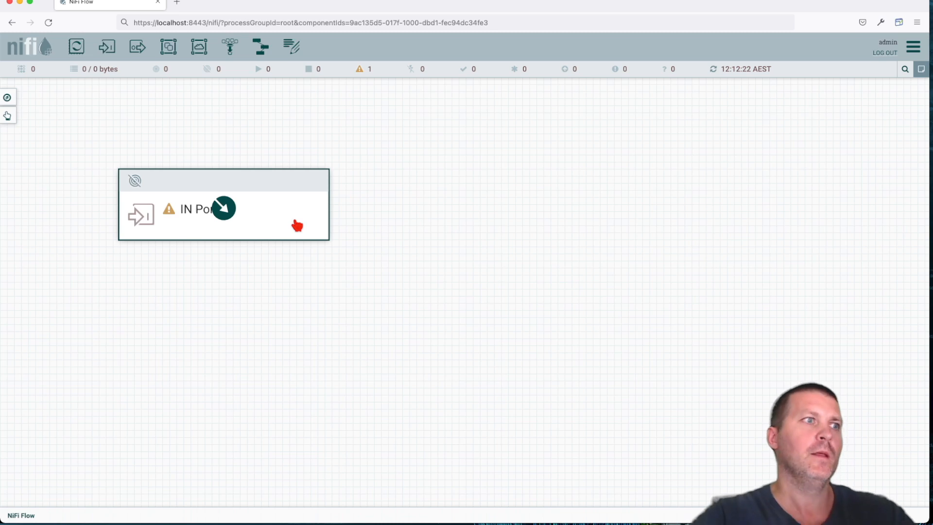
mouse_move(137, 47)
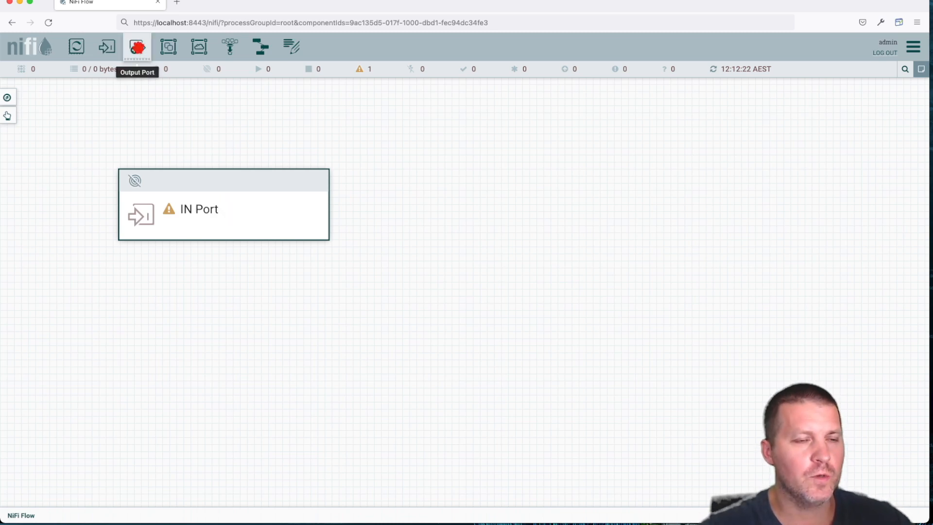
Create an output port named 'Out Port' and position it level with IN Port
left_click(137, 46)
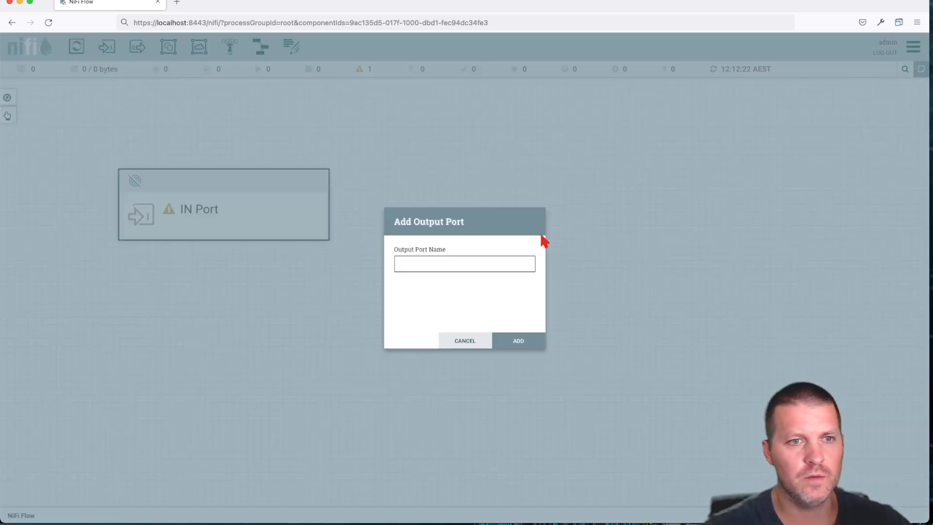
type("0")
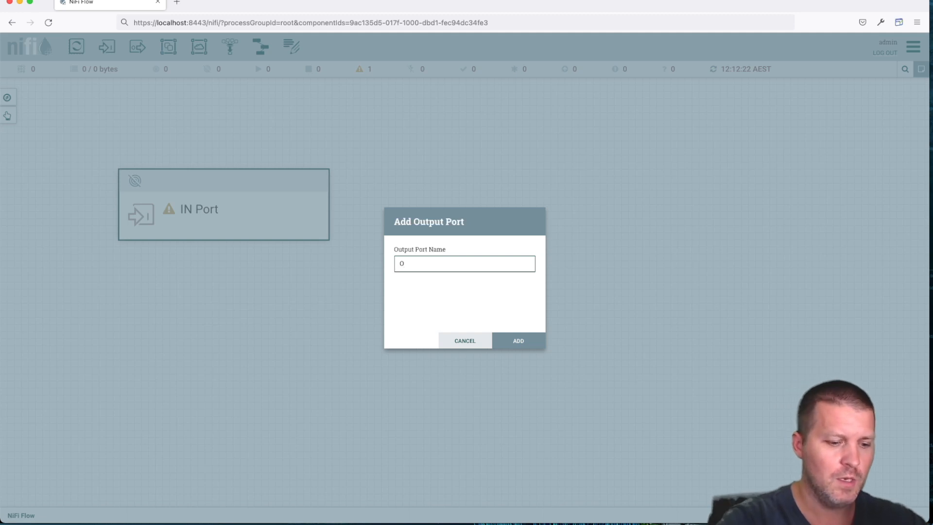
type("ut Port")
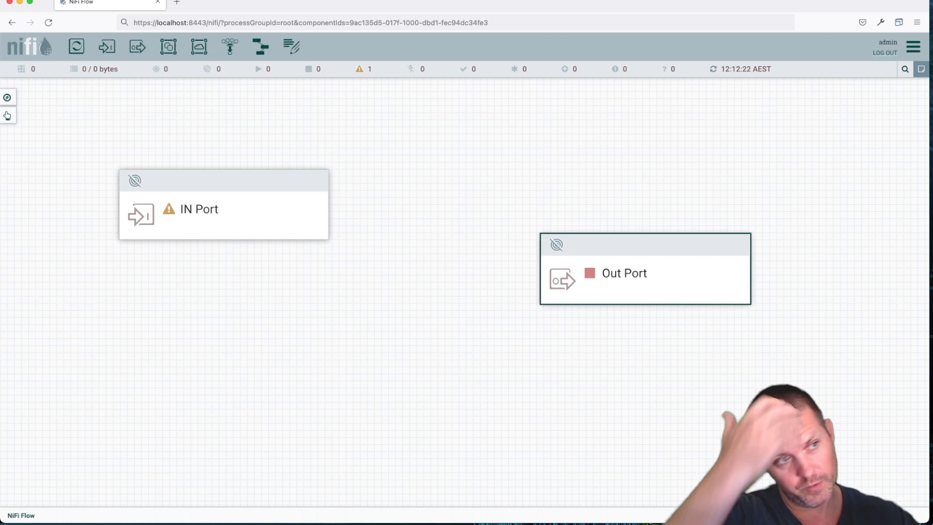
left_click_drag(454, 176, 662, 246)
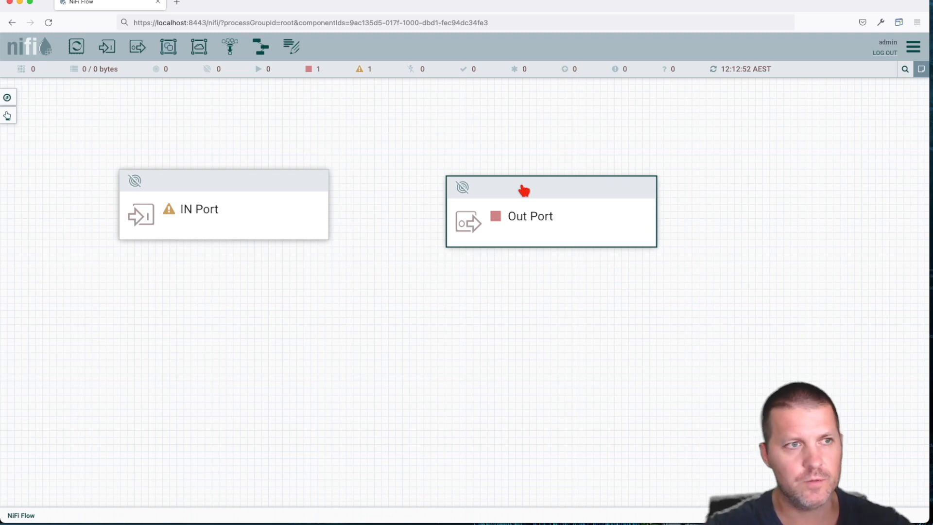
Delete IN Port from the flow via its context menu
right_click(224, 208)
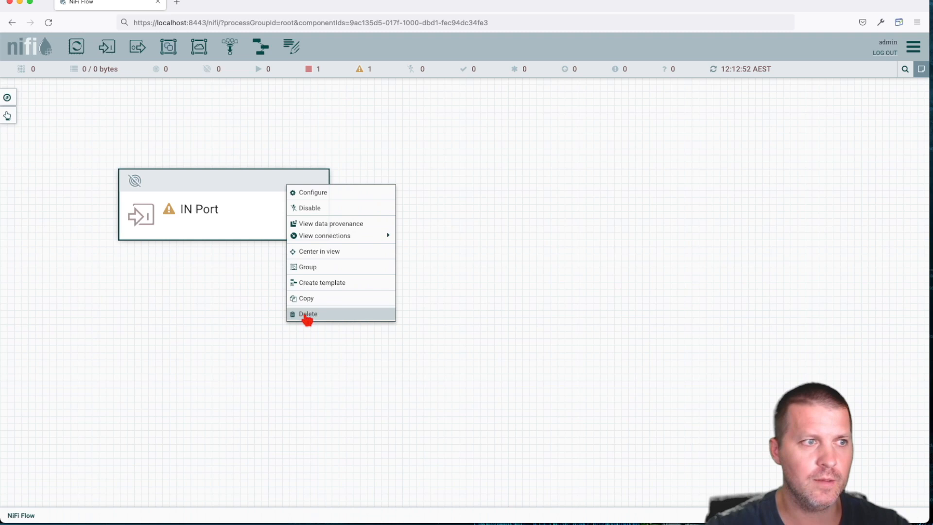
left_click(308, 314)
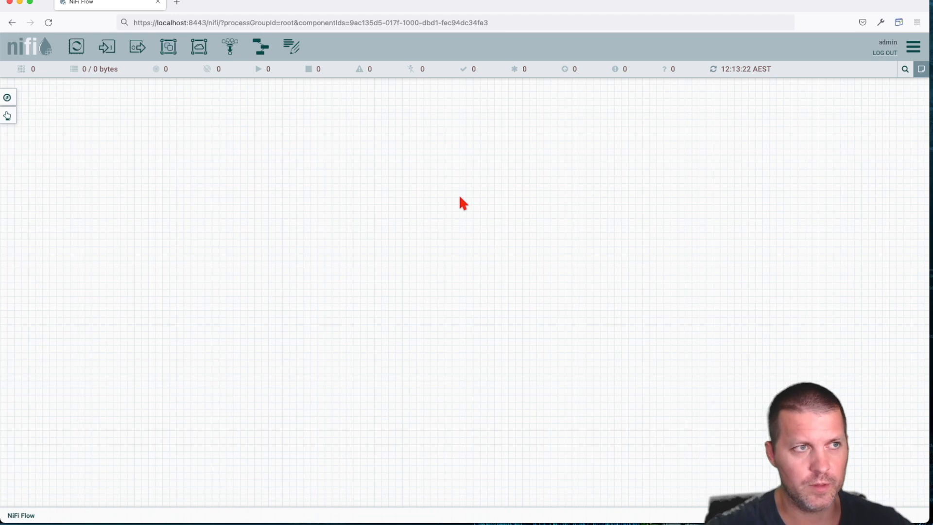
mouse_move(417, 173)
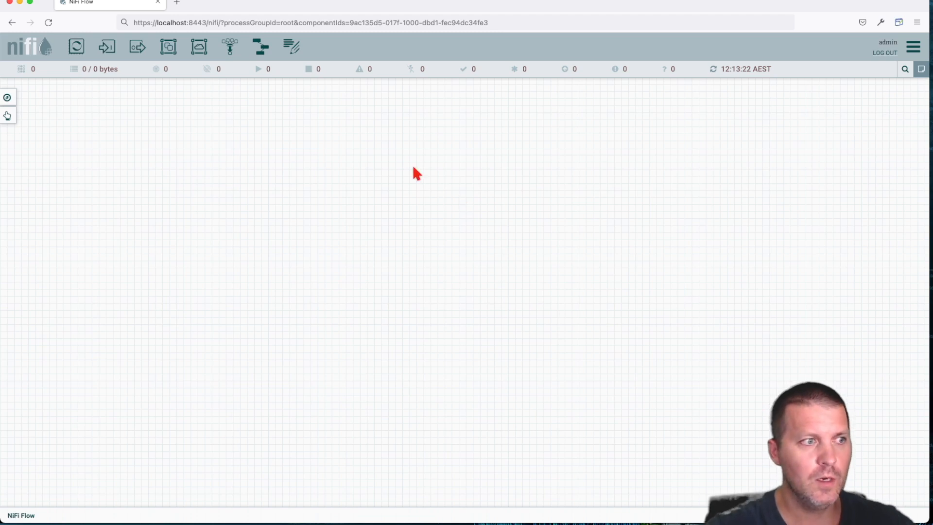
mouse_move(444, 255)
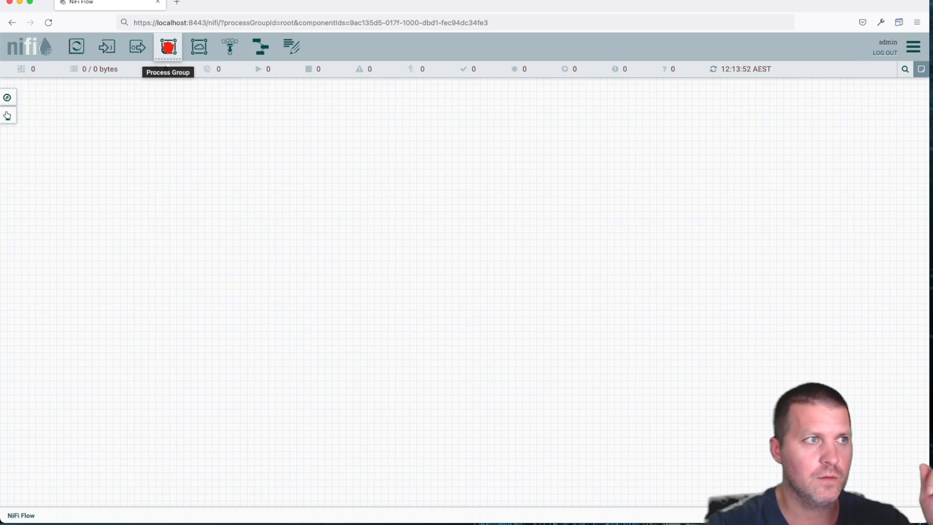
Place a new process group on the canvas and enter 'PG' as its name
left_click(168, 47)
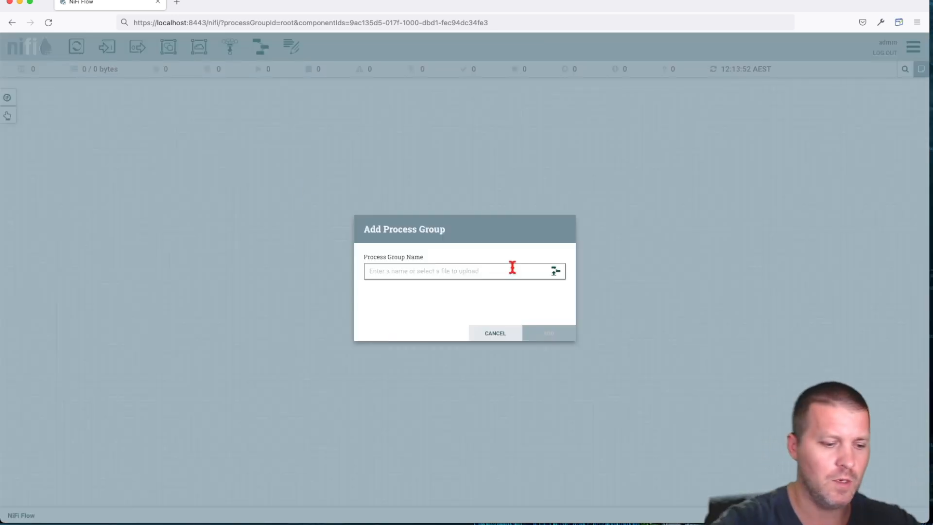
type("PG")
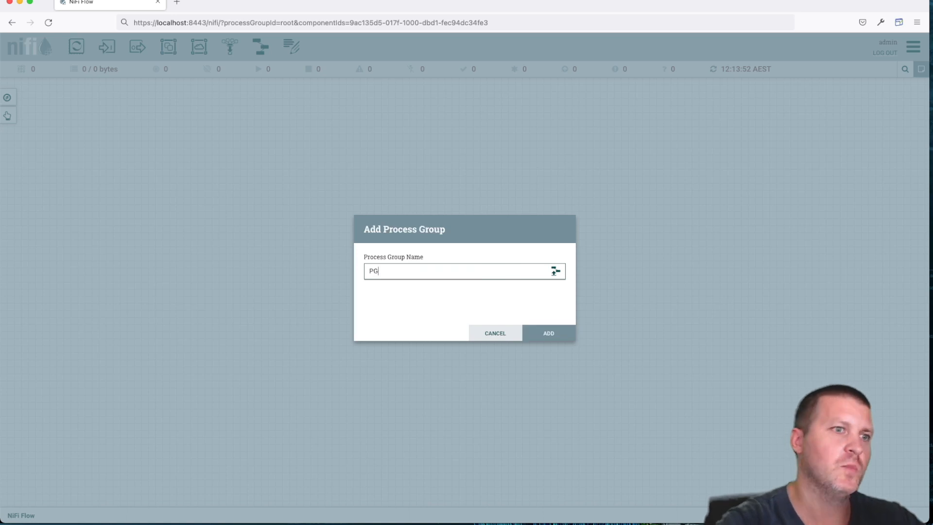
mouse_move(554, 272)
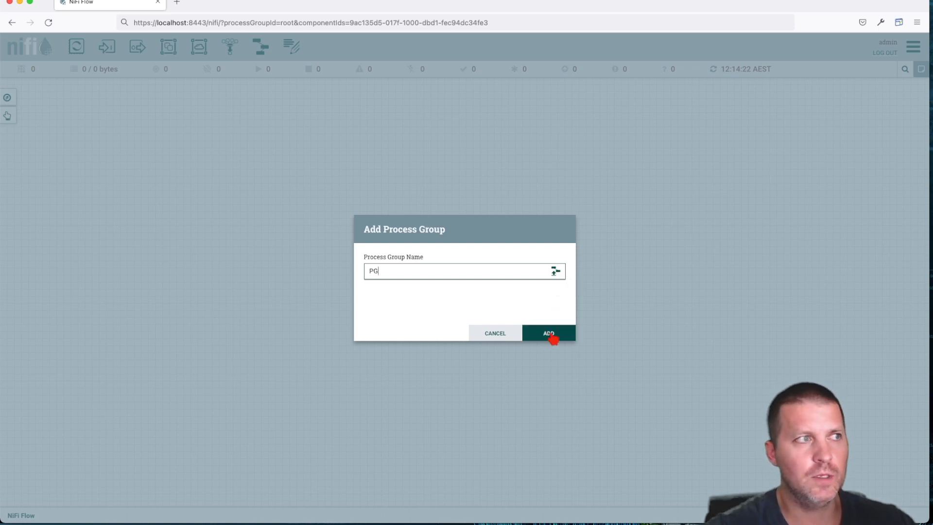
Create the process group named PG on the main canvas
left_click(547, 332)
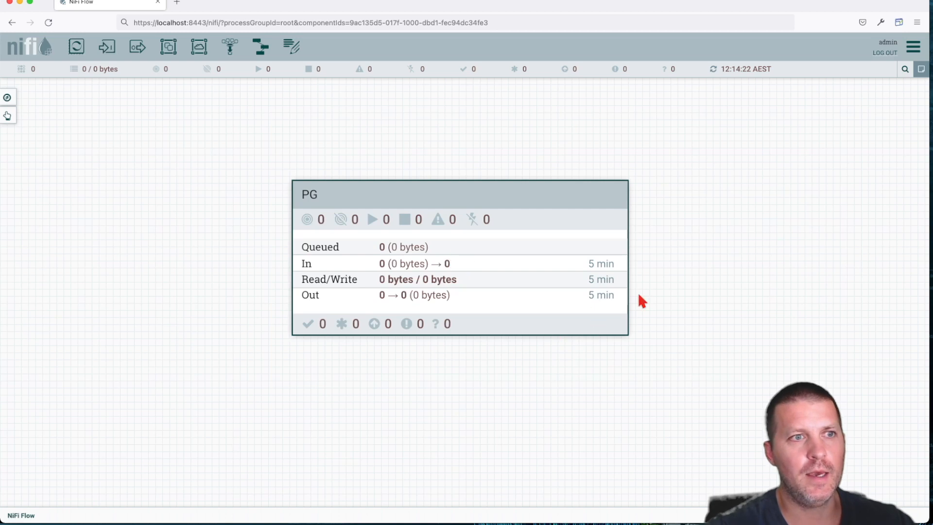
mouse_move(740, 241)
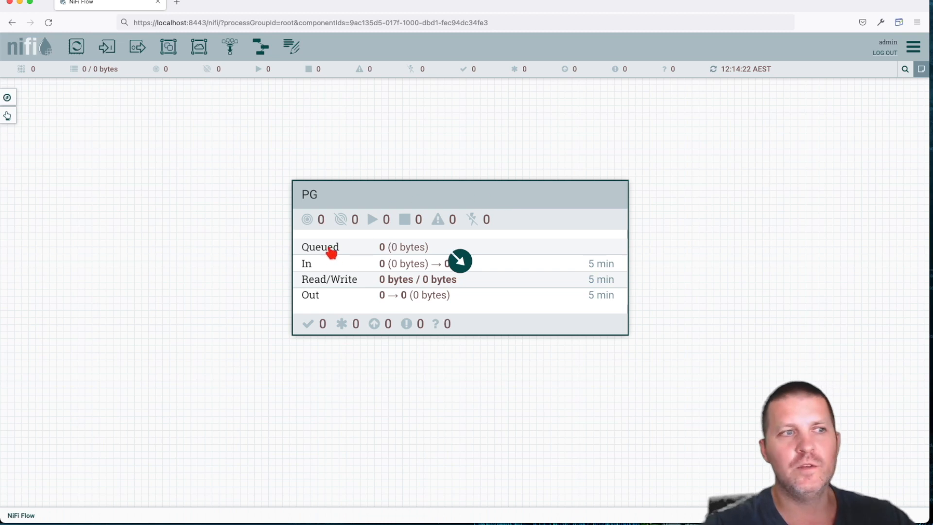
mouse_move(329, 283)
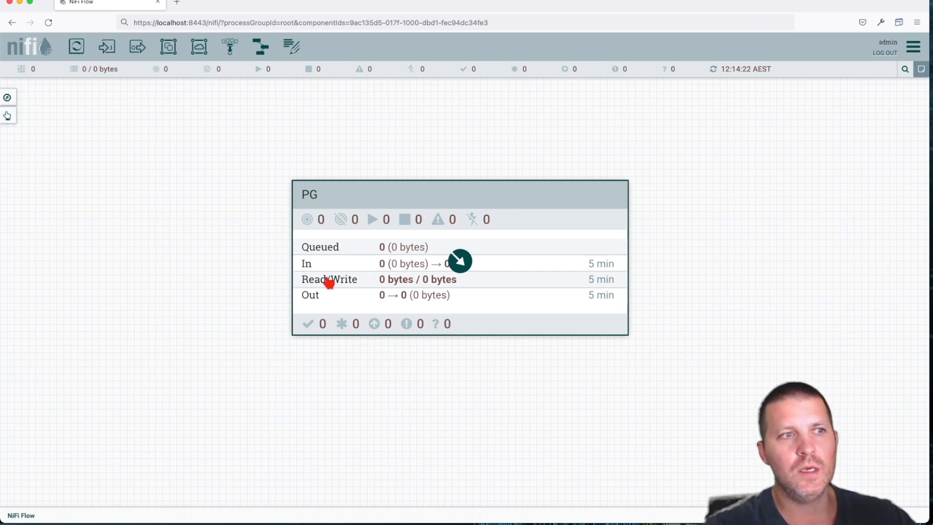
mouse_move(352, 286)
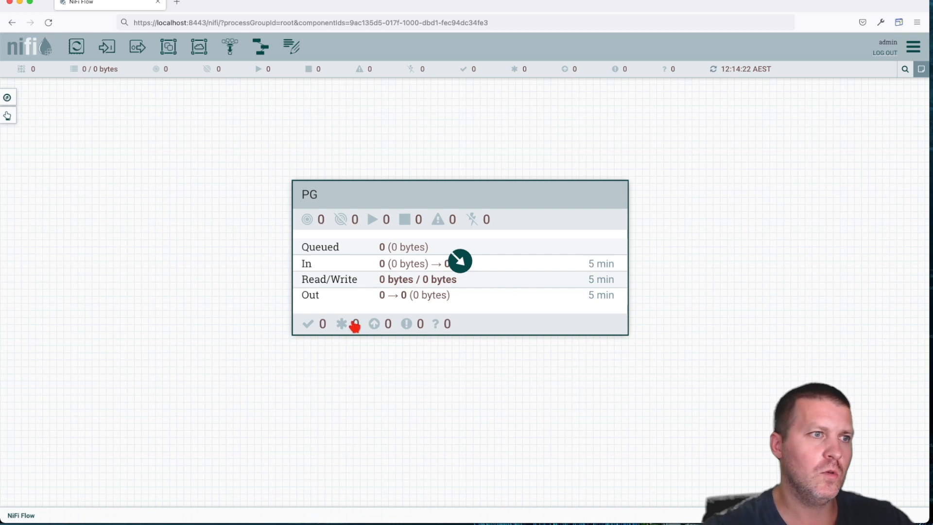
mouse_move(307, 220)
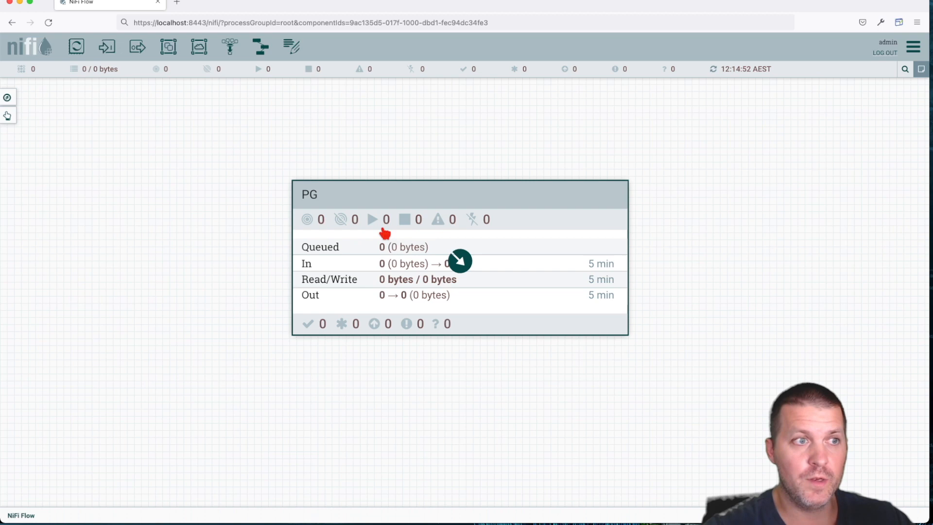
mouse_move(443, 225)
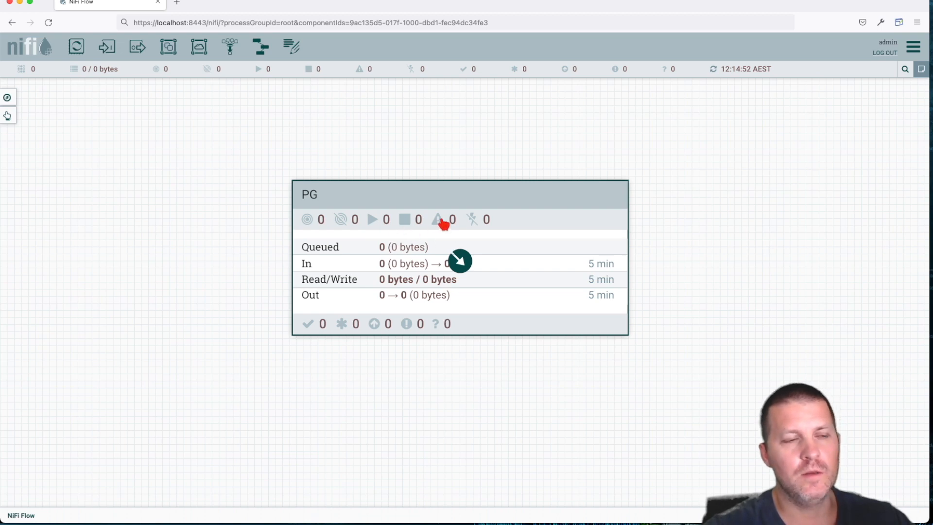
mouse_move(472, 219)
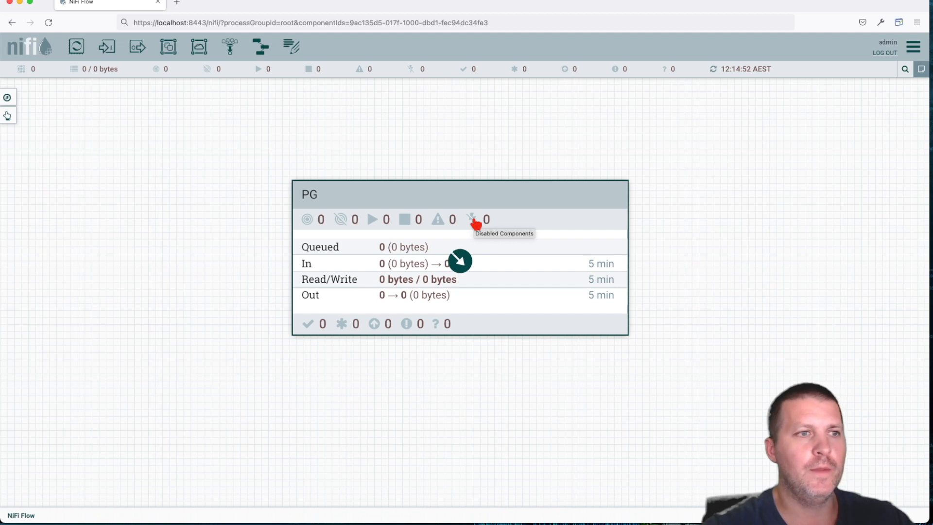
mouse_move(439, 219)
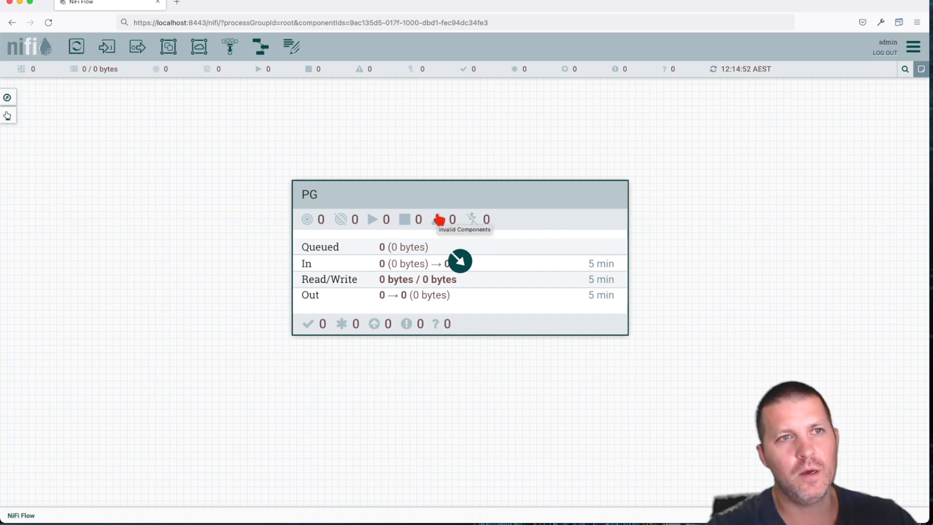
mouse_move(356, 219)
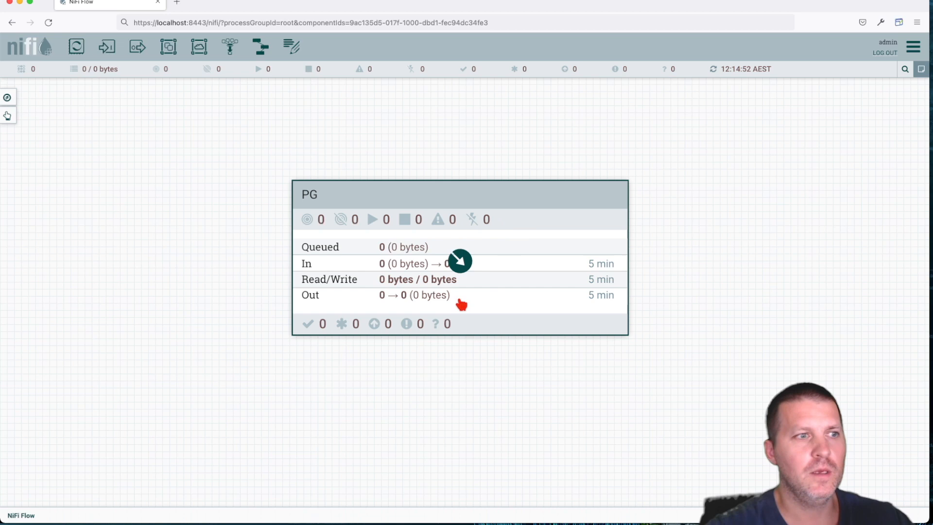
mouse_move(328, 238)
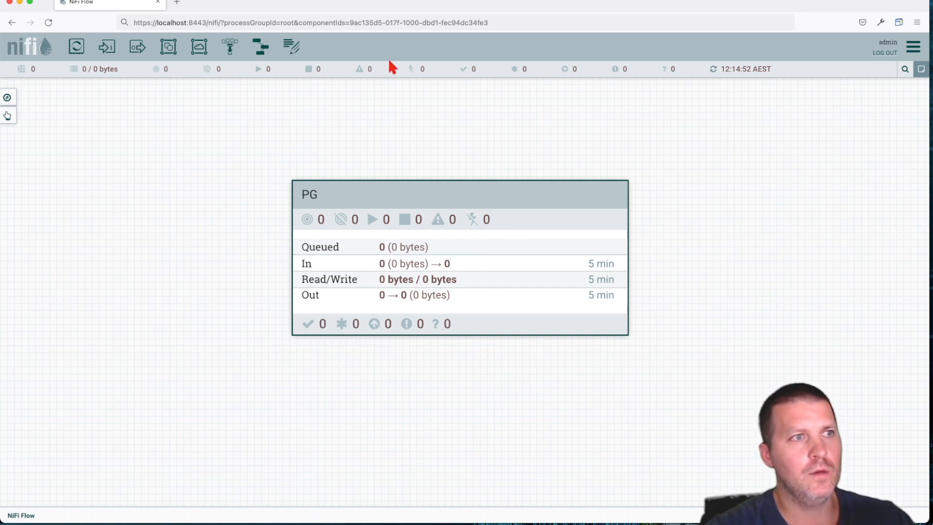
mouse_move(439, 78)
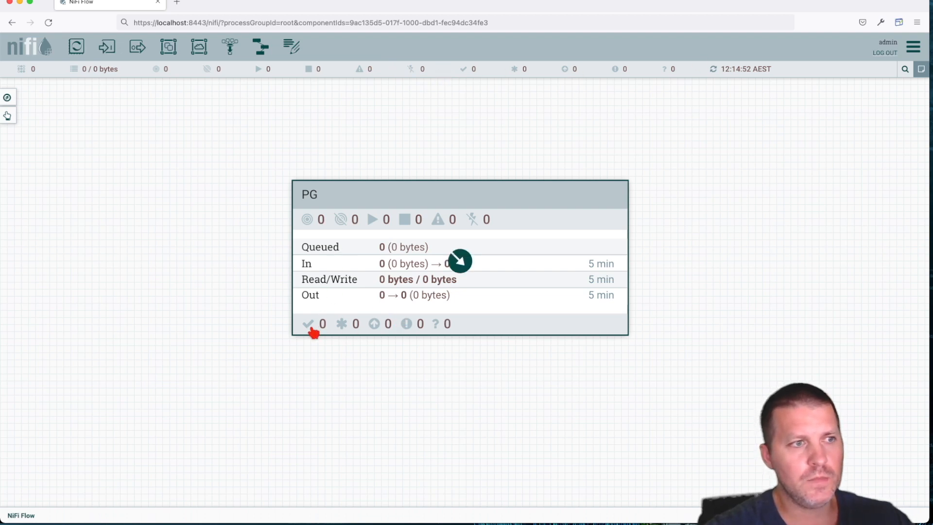
mouse_move(308, 322)
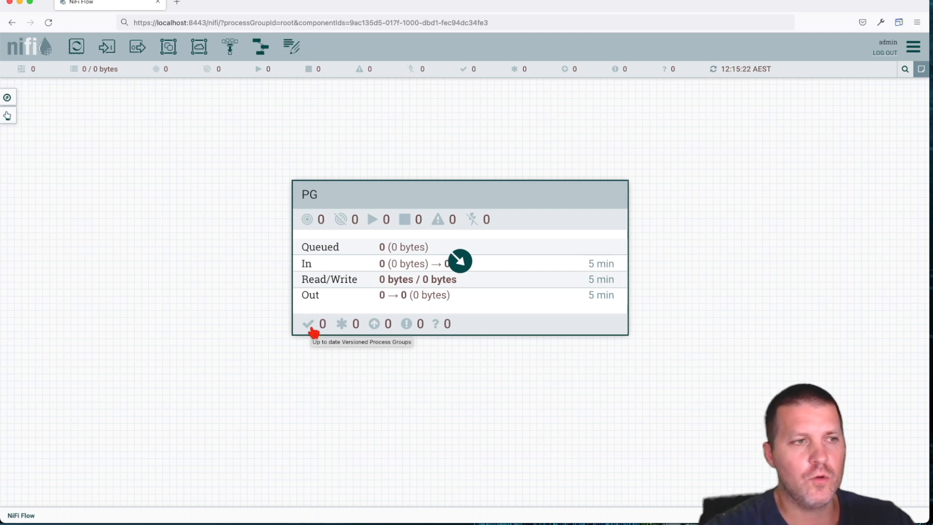
mouse_move(315, 346)
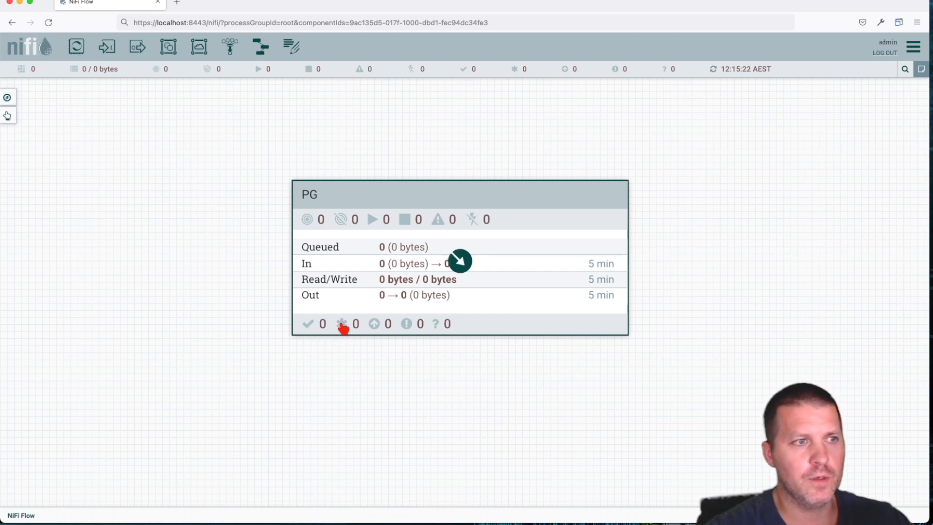
mouse_move(342, 323)
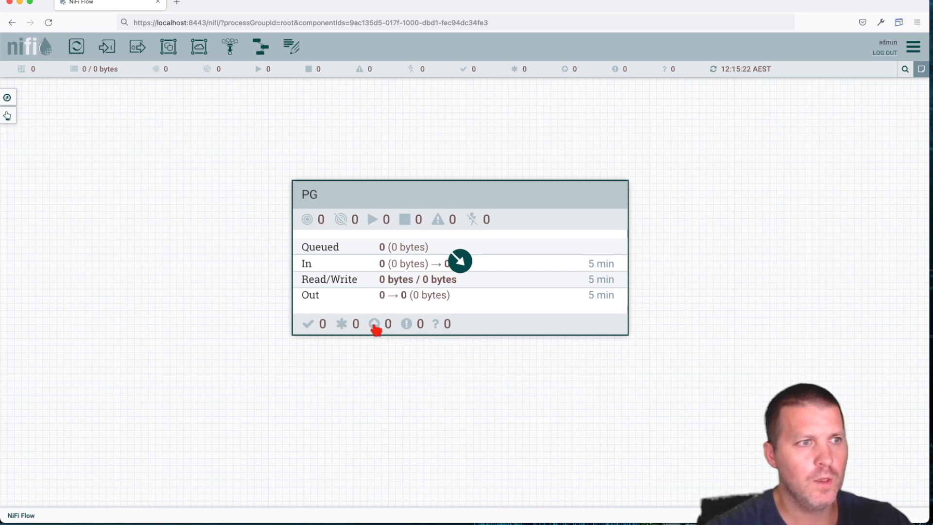
mouse_move(374, 324)
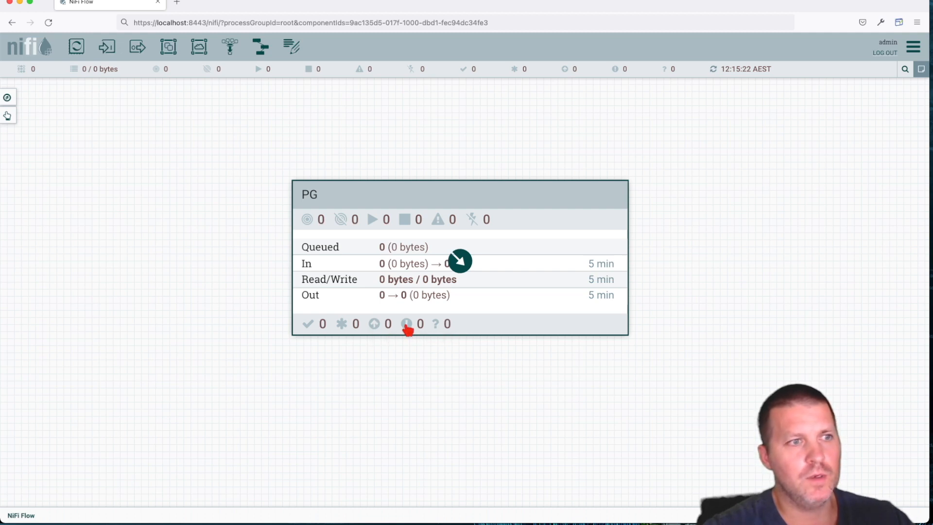
mouse_move(407, 323)
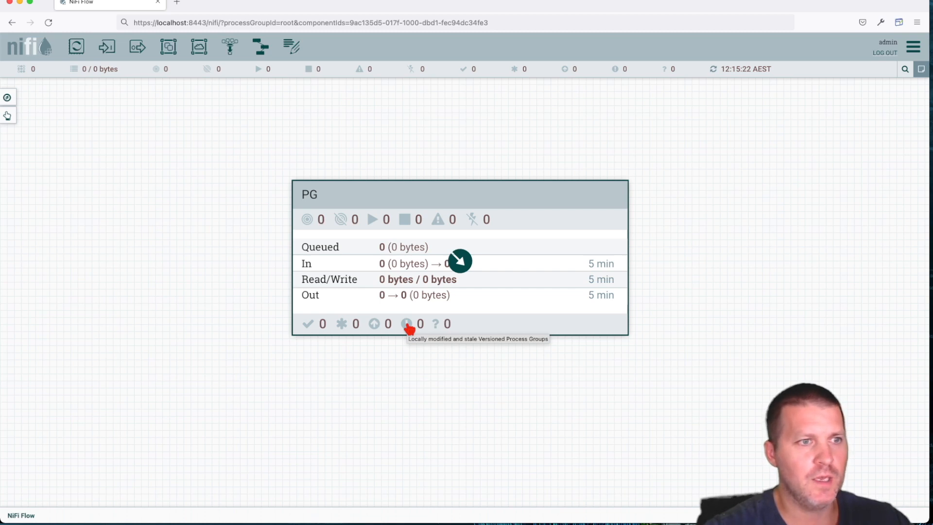
mouse_move(434, 322)
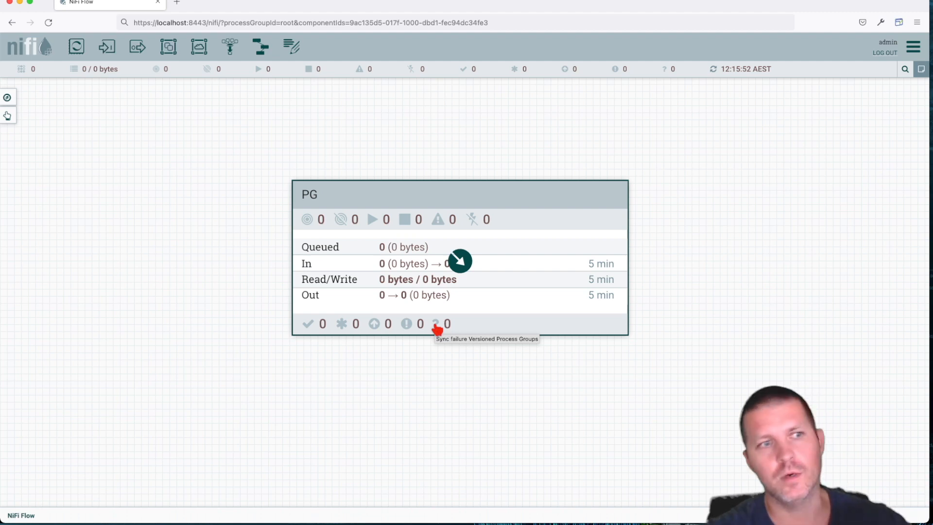
mouse_move(424, 314)
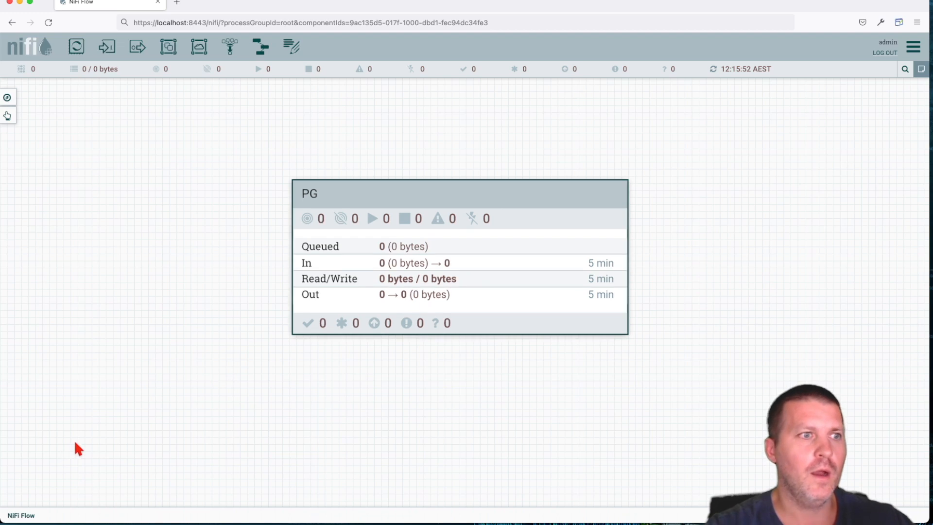
mouse_move(293, 322)
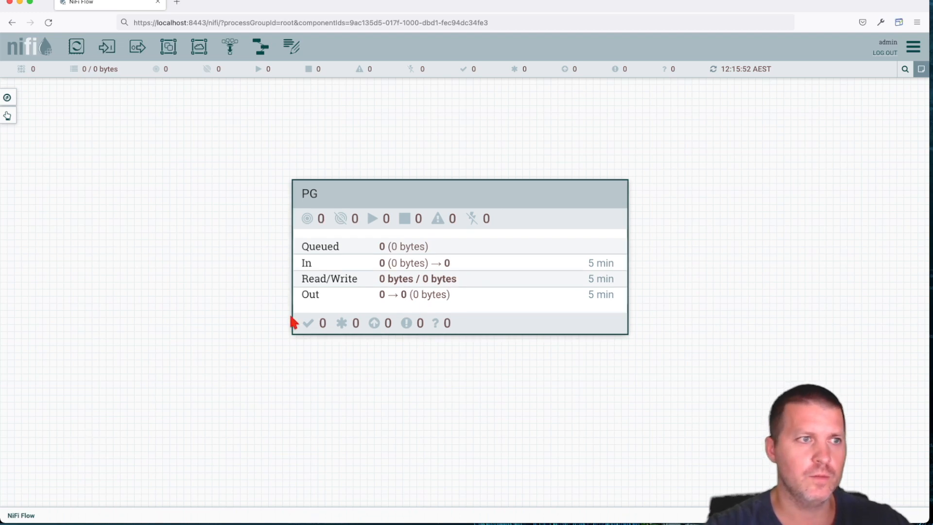
Enter the PG process group to show its empty inner canvas
right_click(458, 262)
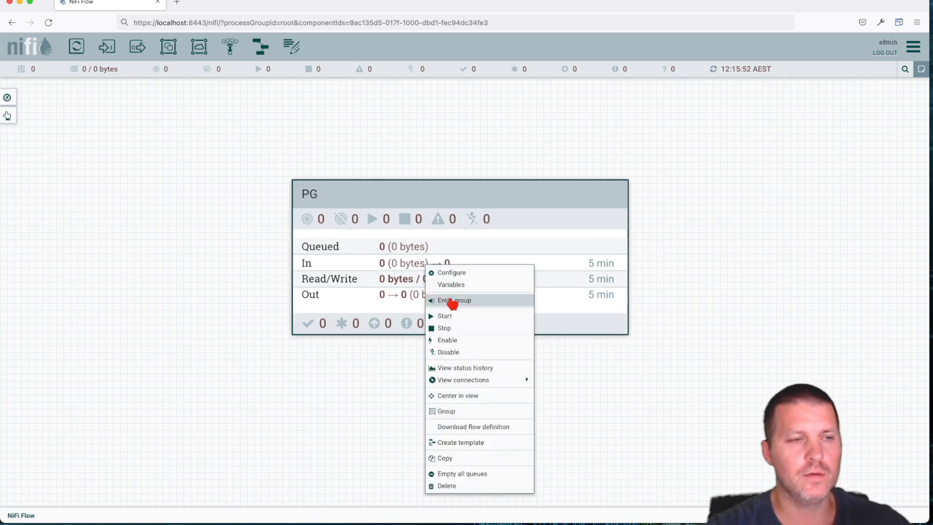
left_click(454, 300)
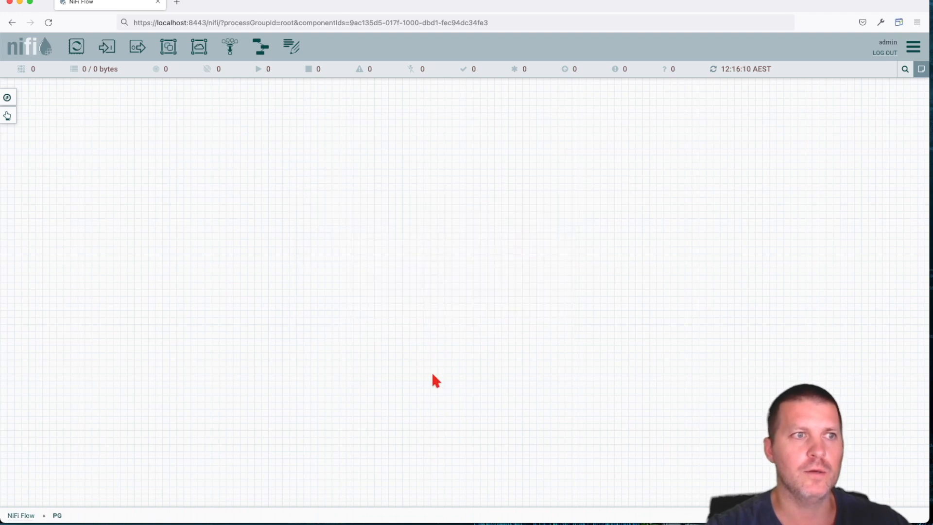
mouse_move(482, 296)
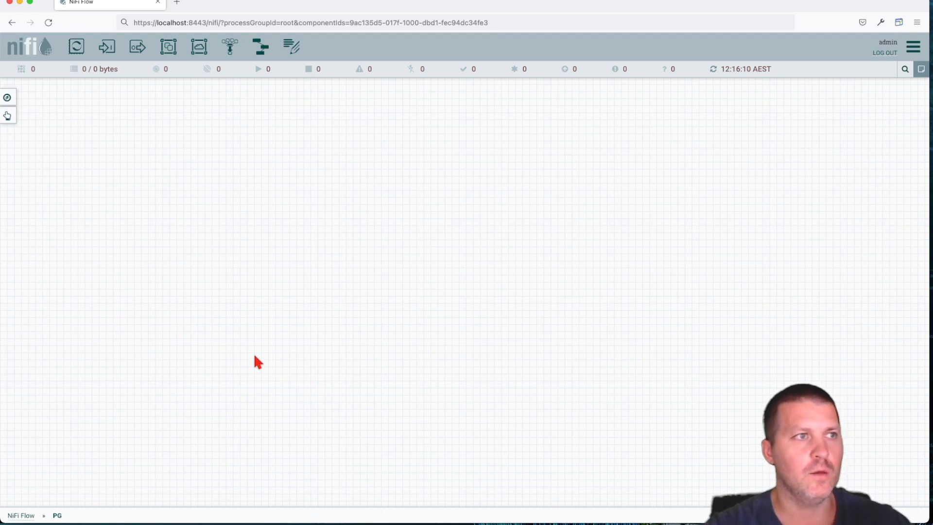
mouse_move(266, 337)
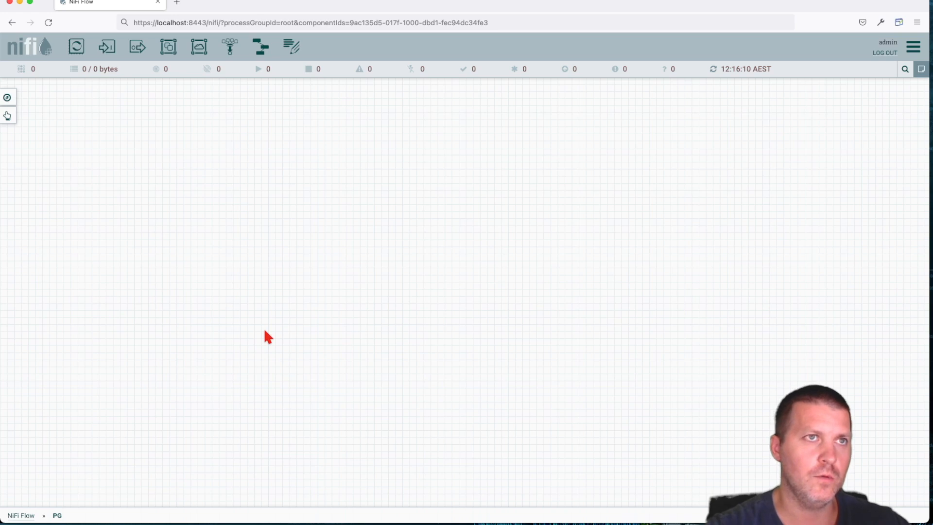
mouse_move(31, 515)
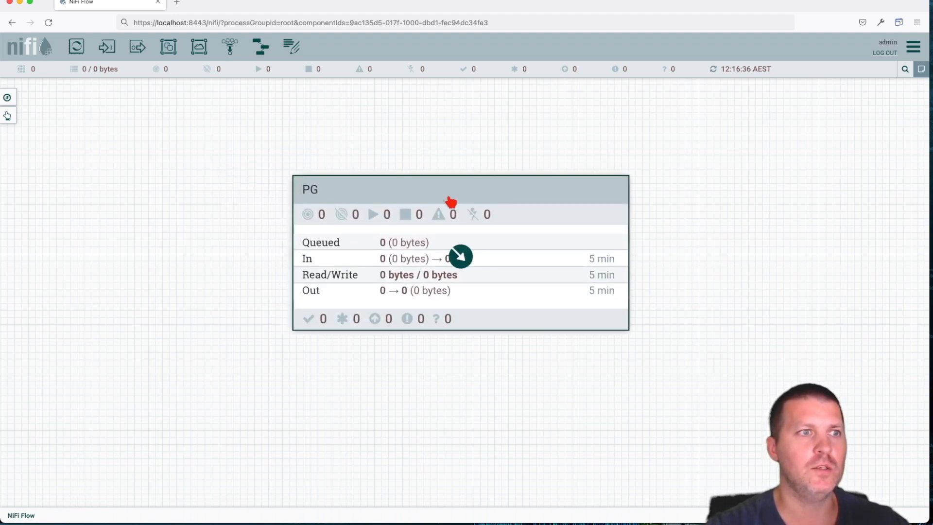
double_click(460, 190)
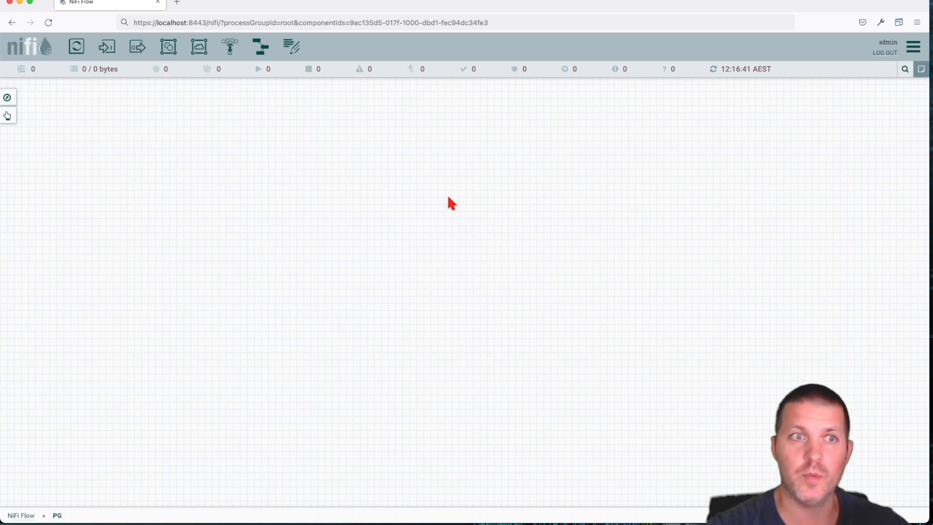
mouse_move(437, 239)
type("In")
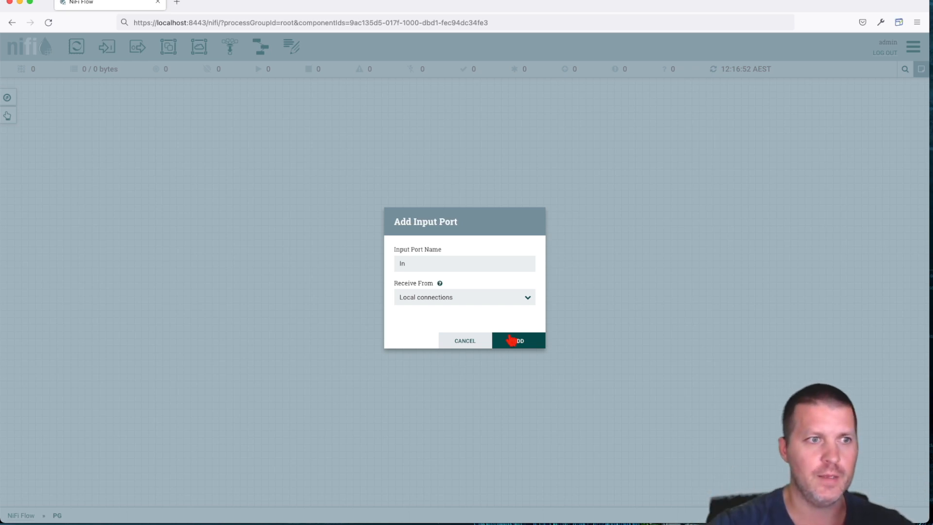
Create the input port 'In', then add a nested process group 'IN PG' and reposition it
left_click(517, 340)
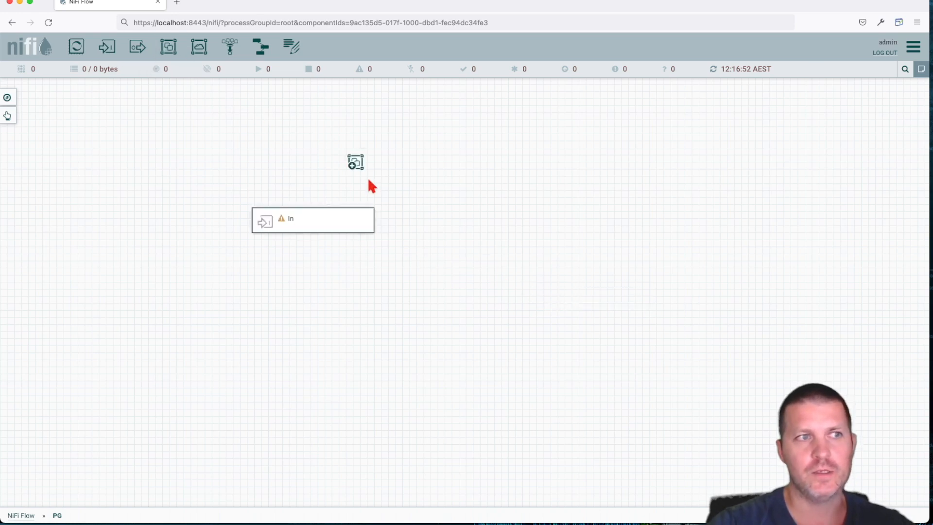
left_click(168, 46)
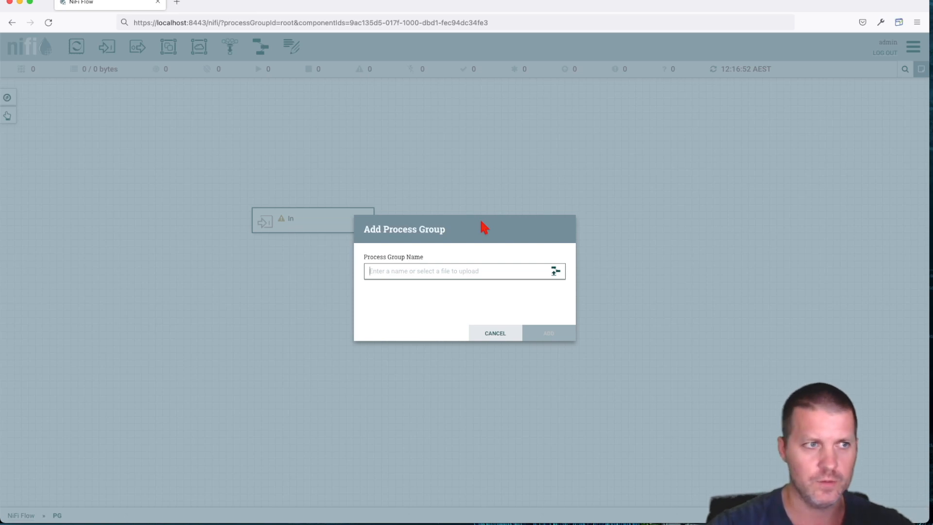
type("IN")
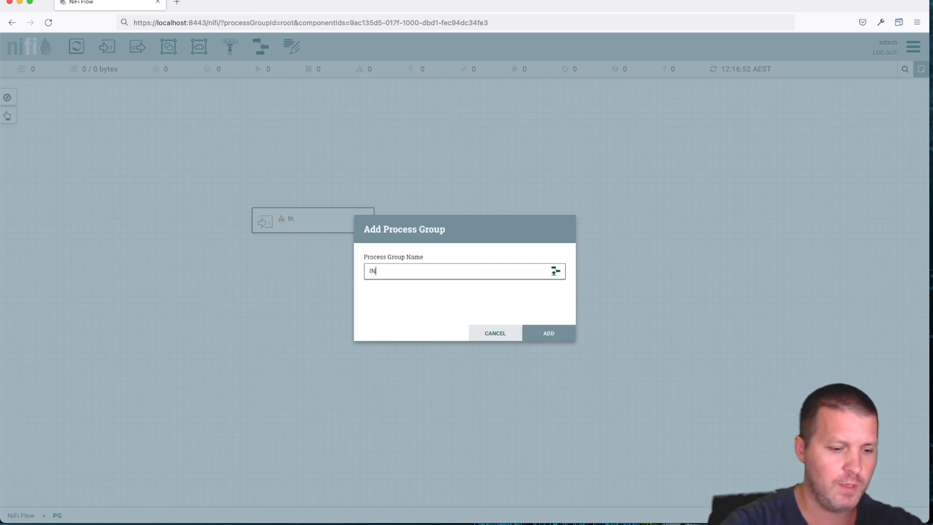
left_click(547, 333)
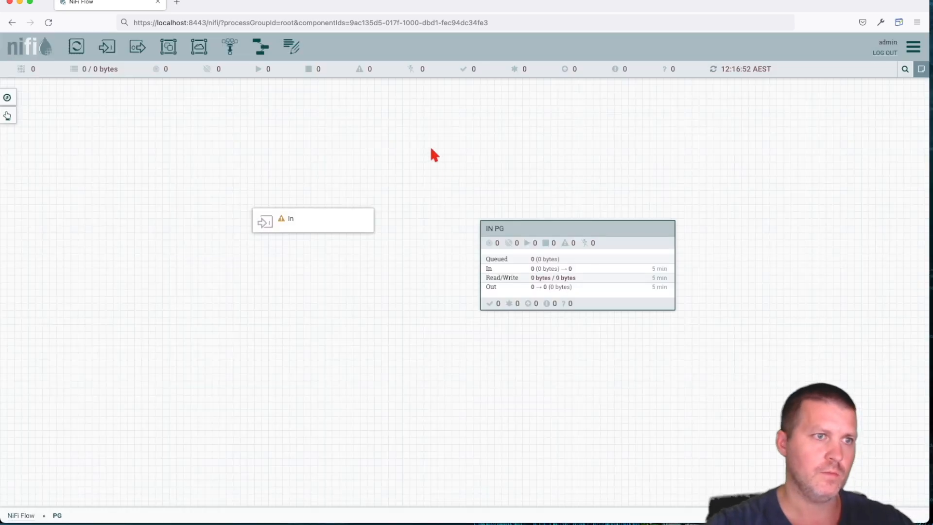
left_click_drag(577, 227, 539, 179)
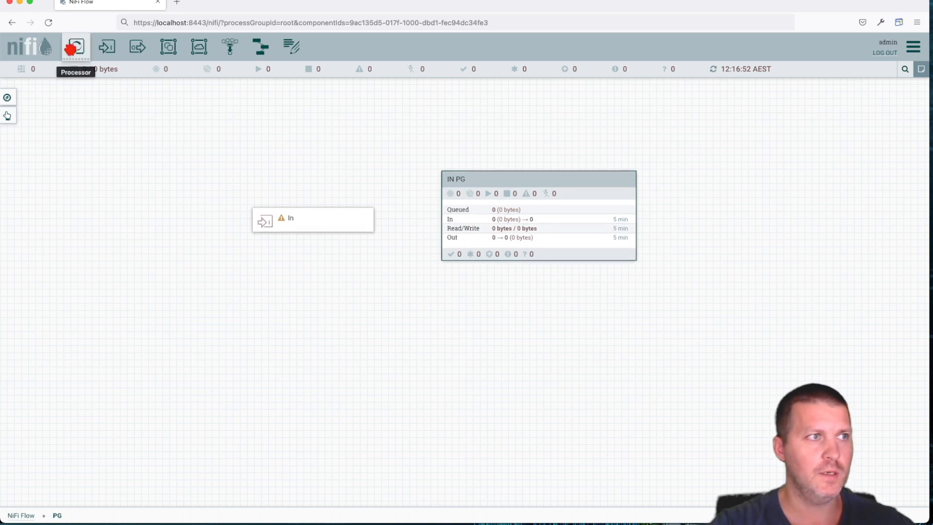
Add a GenerateFlowFile processor by filtering 'gener' and reposition it on PG's canvas
type("genera")
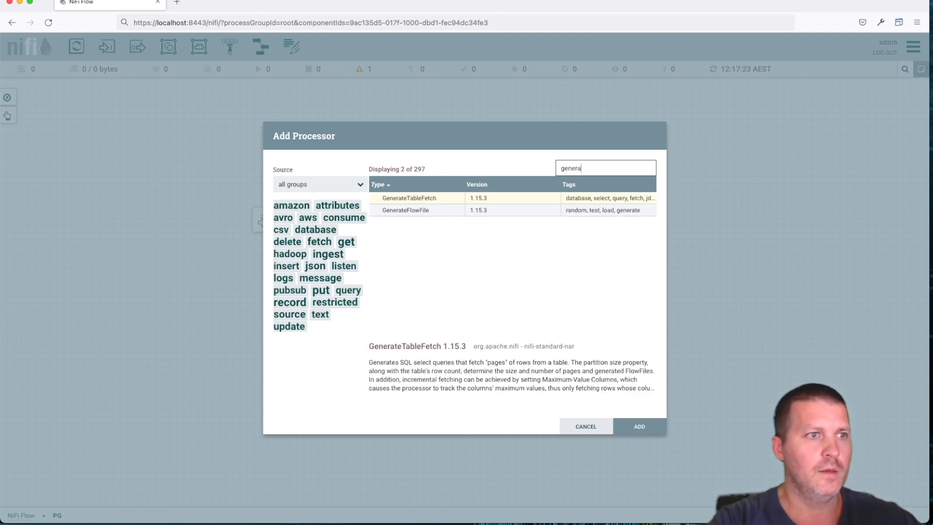
left_click(637, 425)
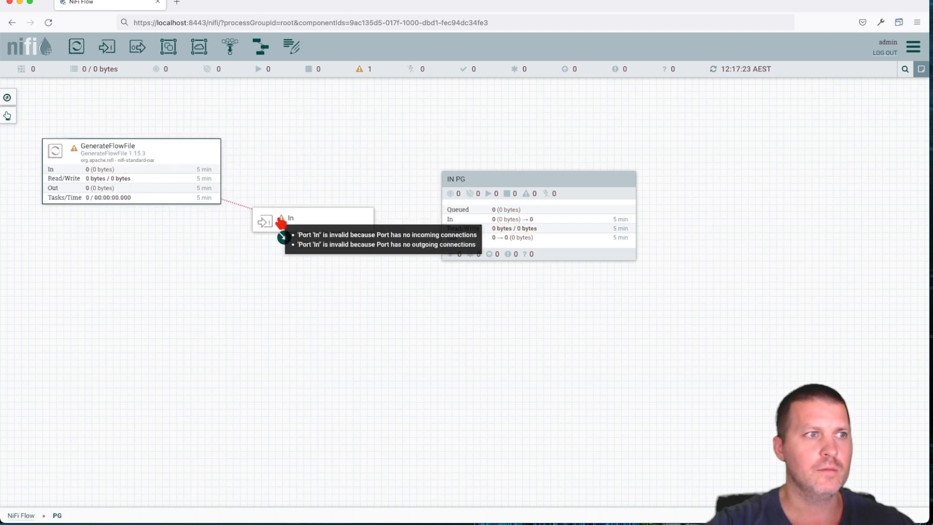
mouse_move(333, 253)
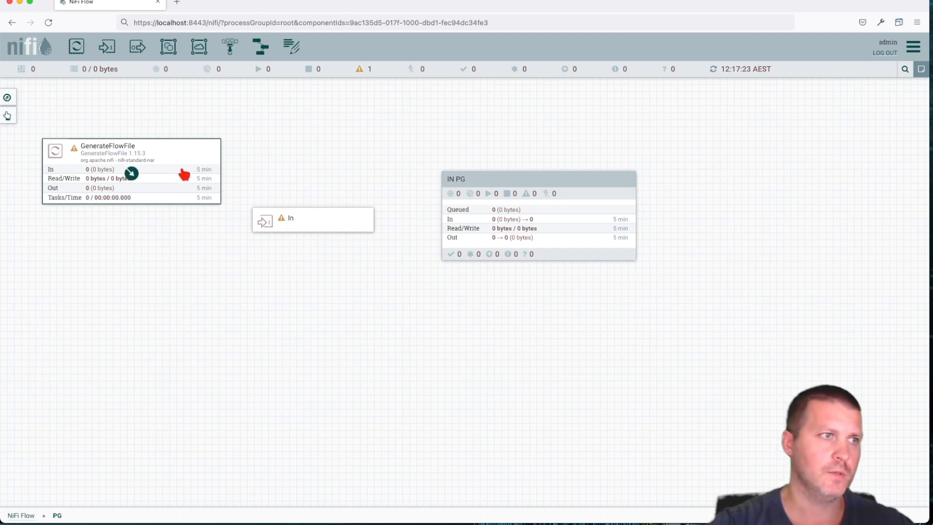
left_click_drag(129, 171, 249, 155)
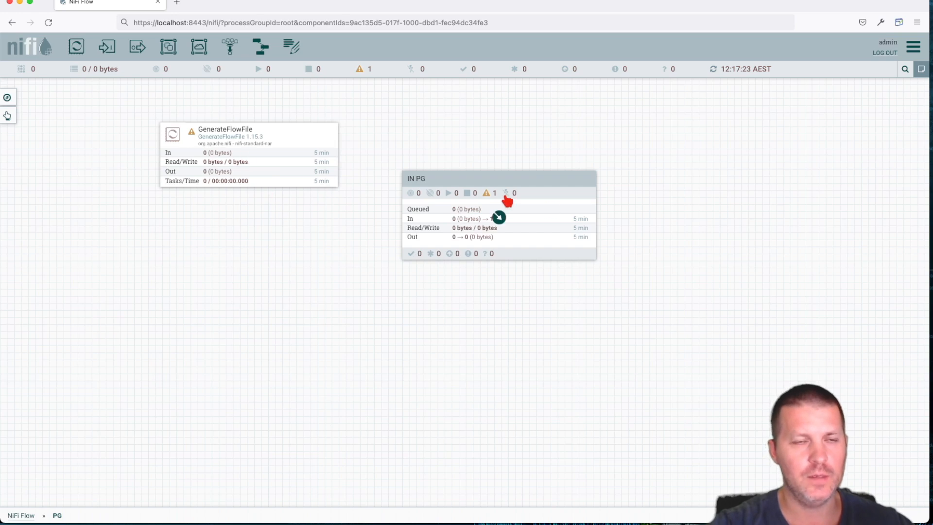
mouse_move(510, 192)
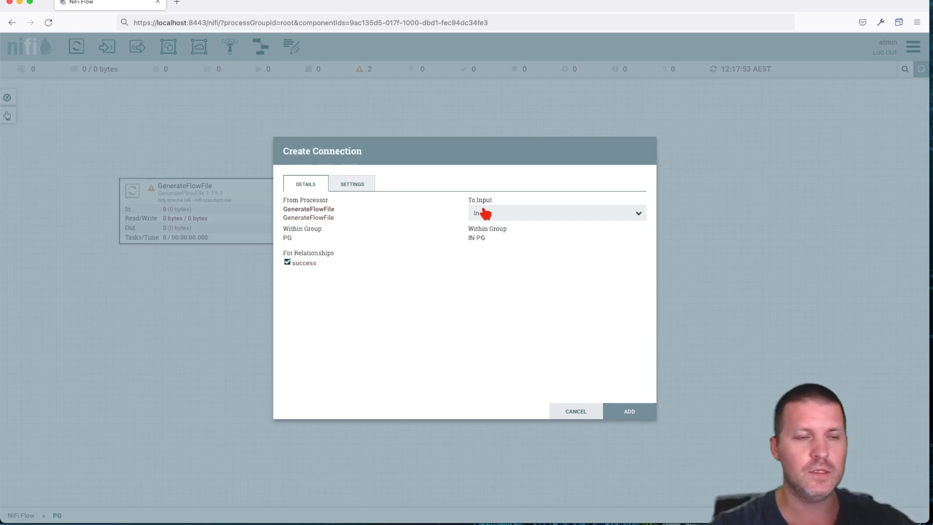
Draw GenerateFlowFile's success connection onto IN PG with the In port as its To Input destination
left_click(555, 212)
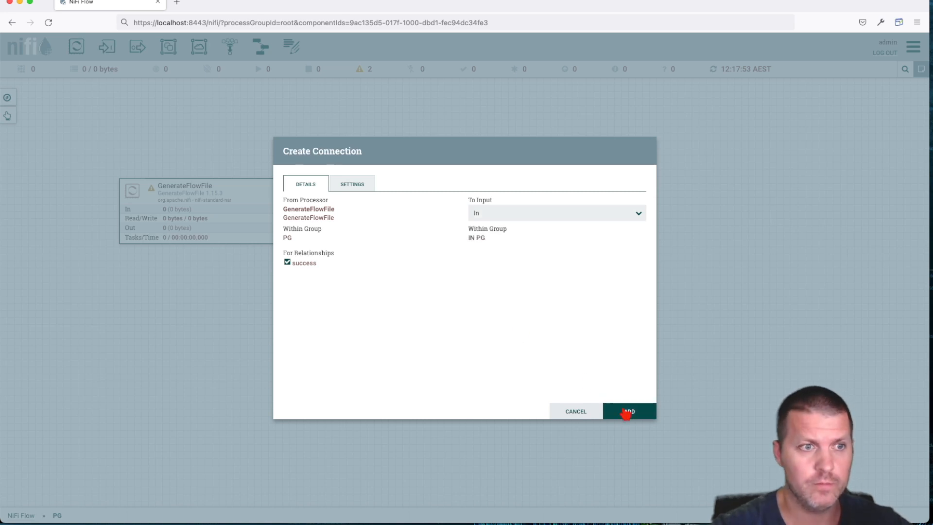
left_click(628, 411)
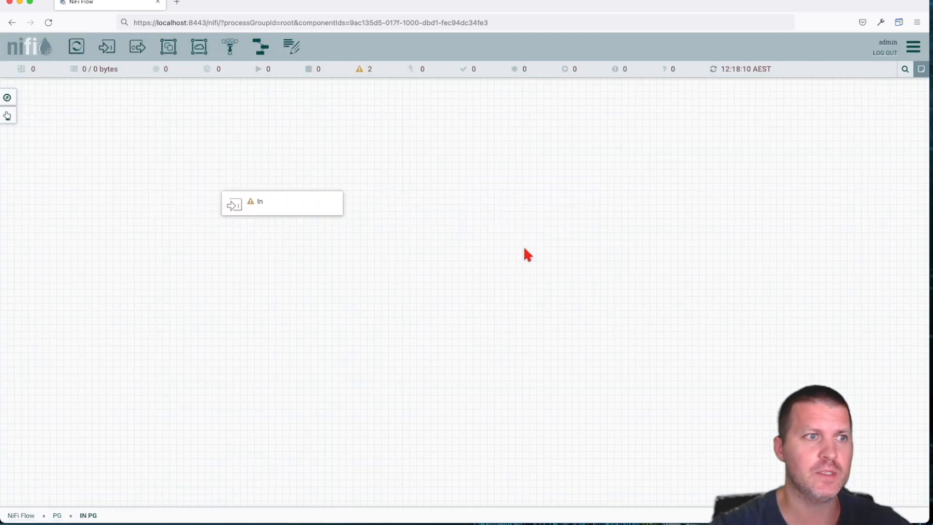
left_click_drag(282, 202, 110, 115)
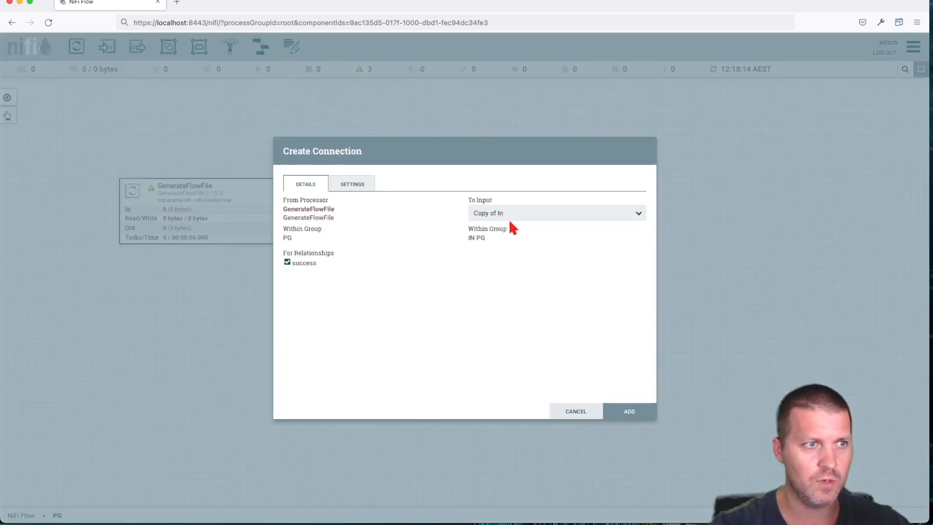
left_click(555, 213)
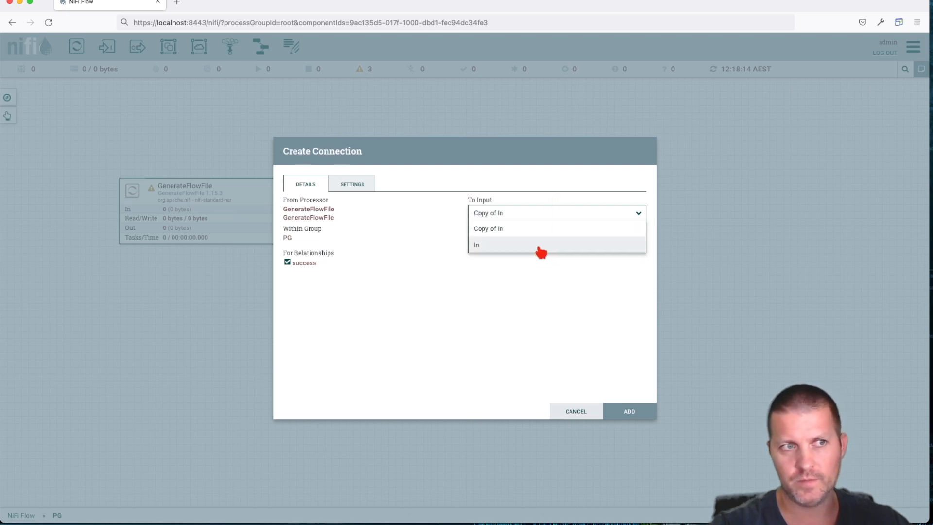
left_click(476, 244)
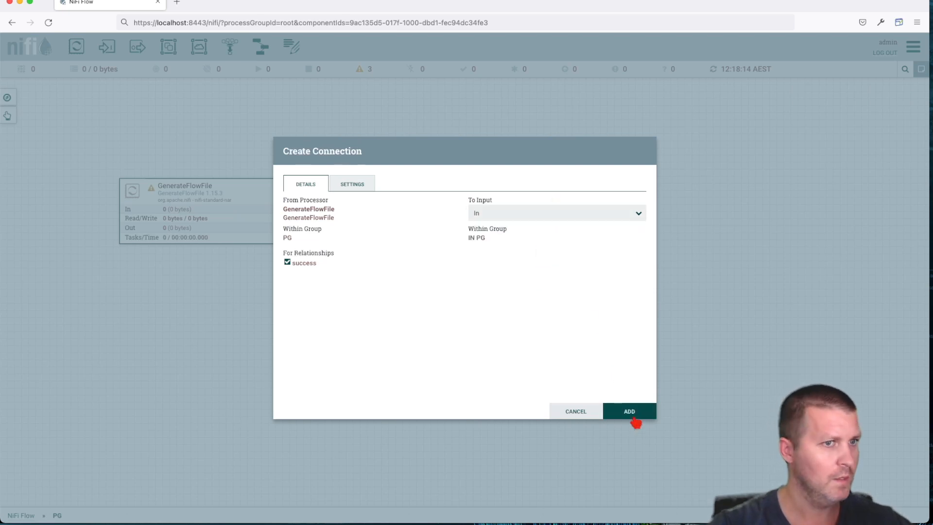
mouse_move(482, 309)
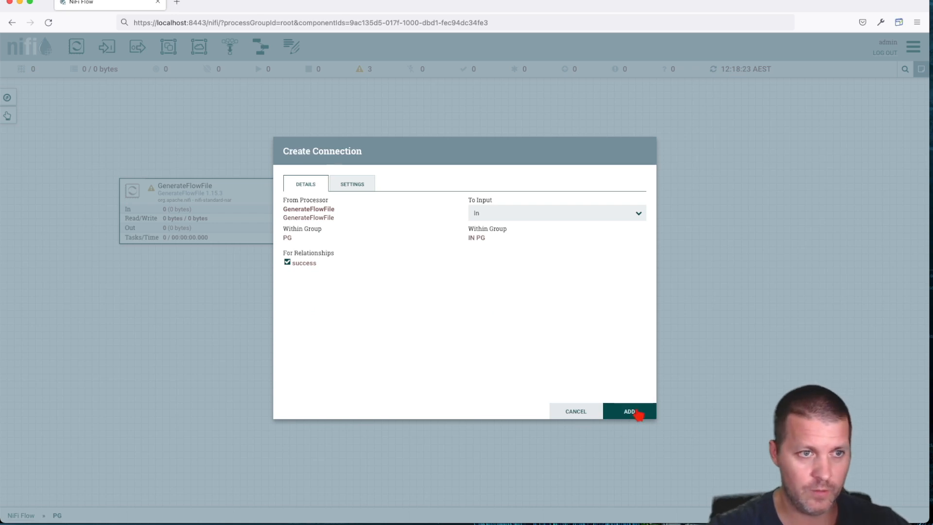
left_click(629, 411)
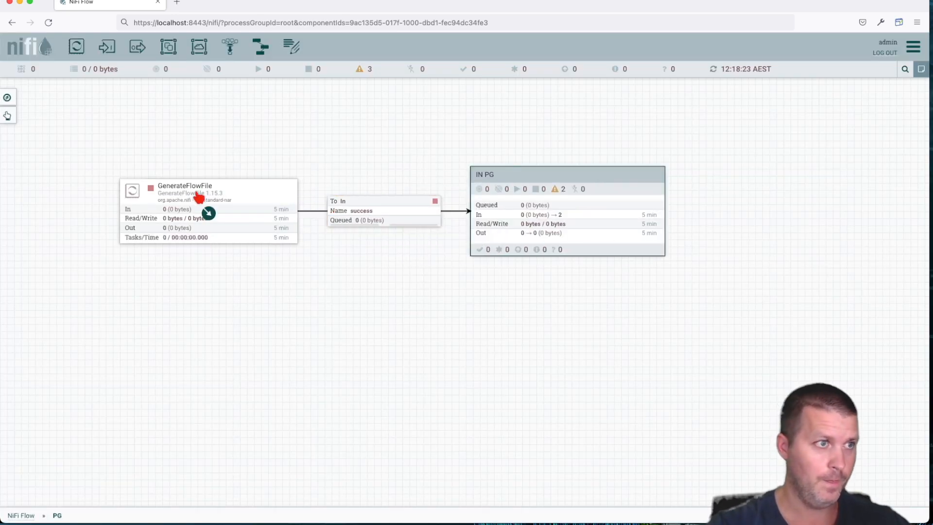
Edit GenerateFlowFile's Run Schedule under Scheduling, apply it, and start the processor
double_click(185, 190)
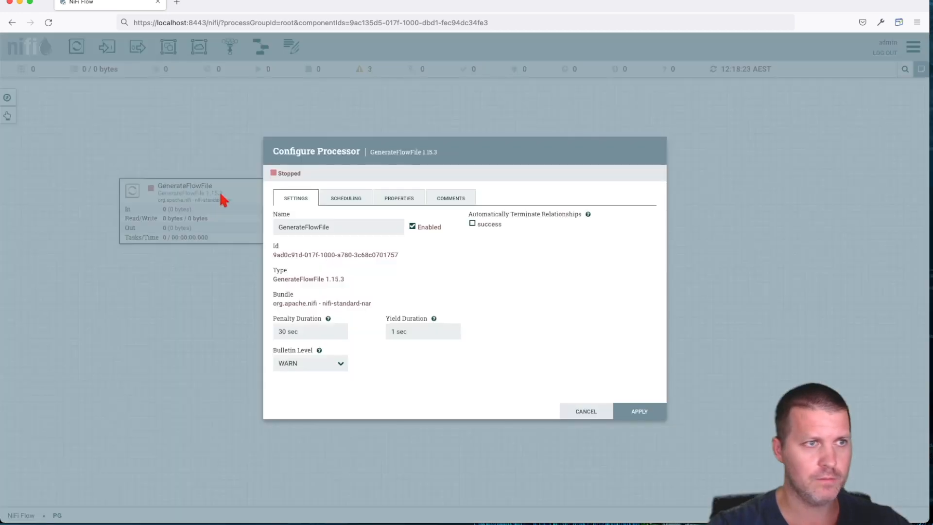
left_click(345, 198)
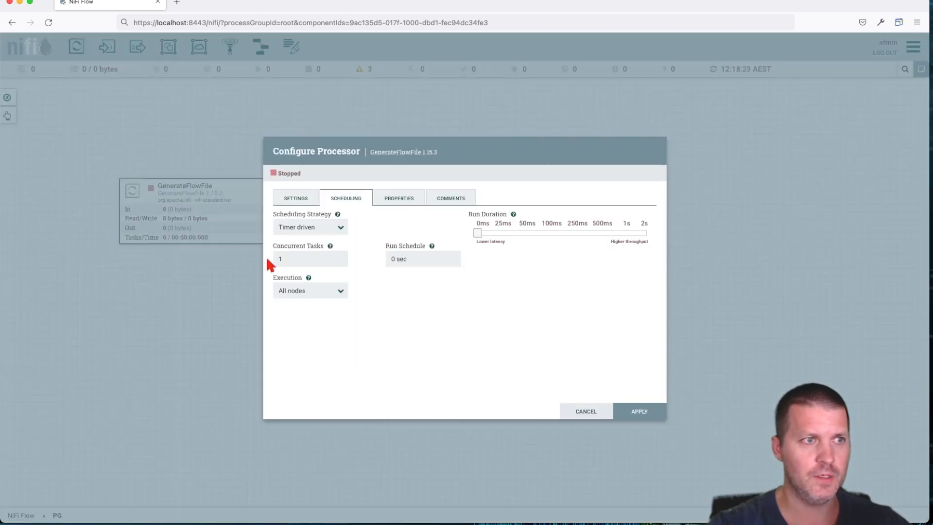
mouse_move(372, 254)
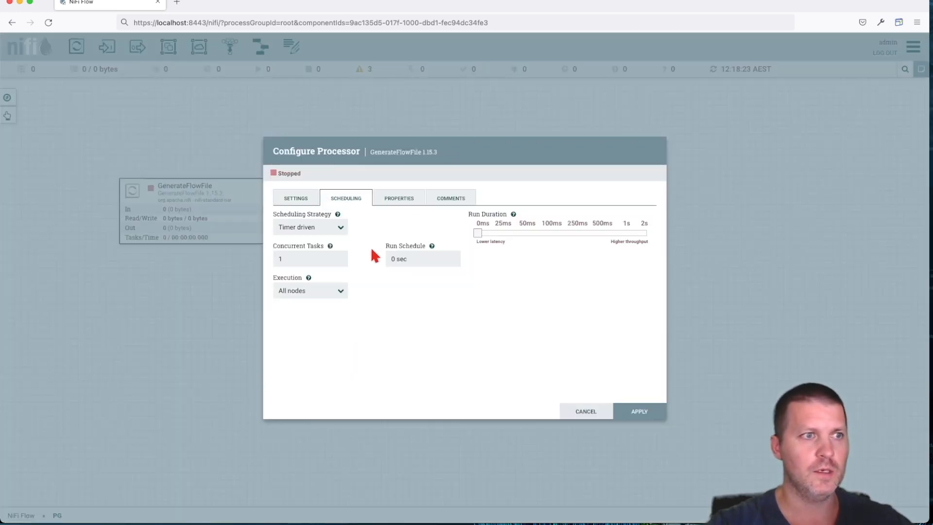
left_click(423, 258)
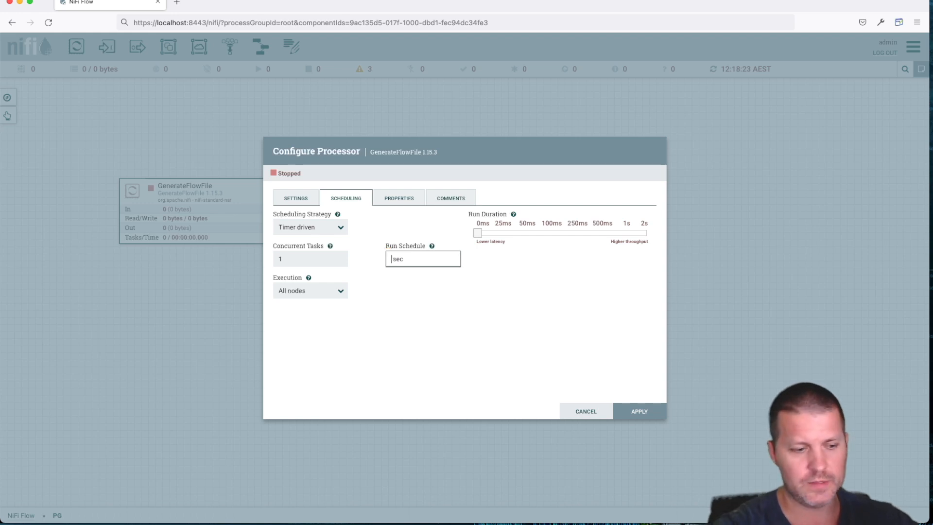
left_click(639, 411)
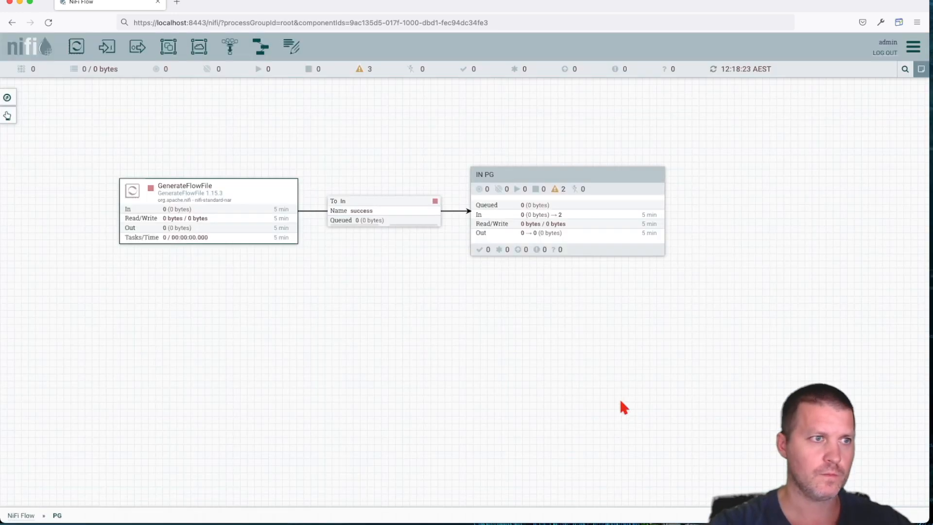
mouse_move(352, 298)
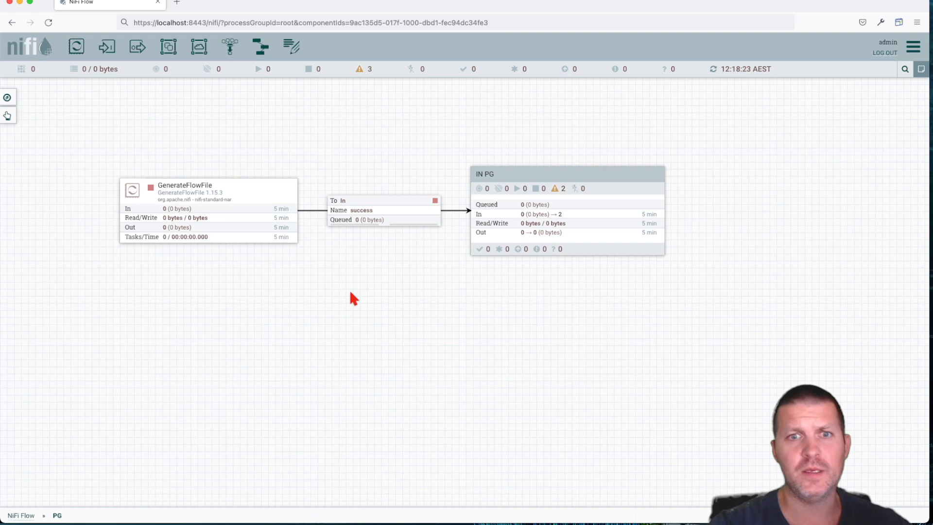
right_click(208, 202)
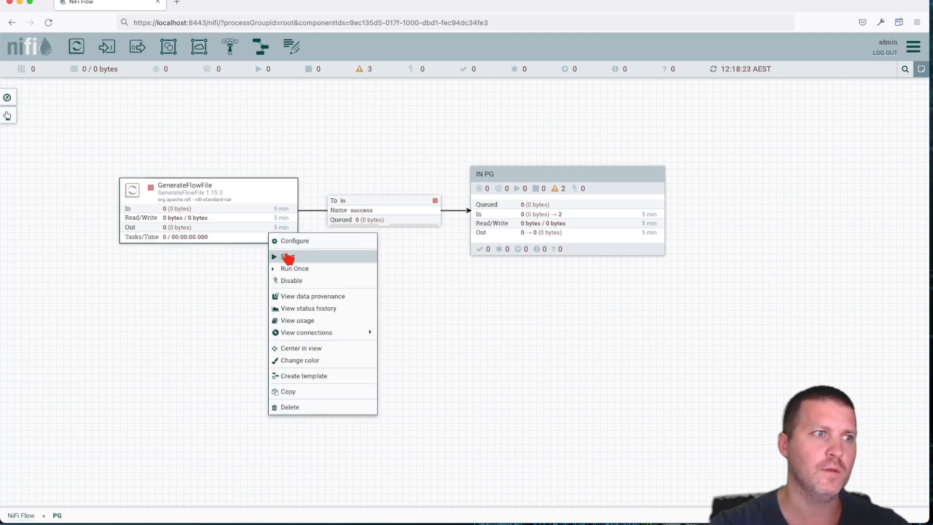
left_click(288, 256)
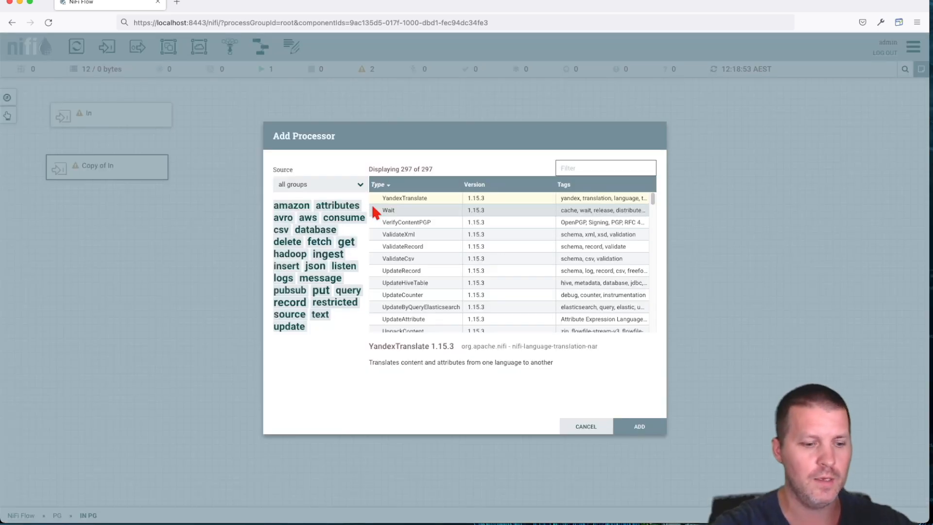
Add an UpdateAttribute processor inside IN PG and connect the In port to it
type("updateat")
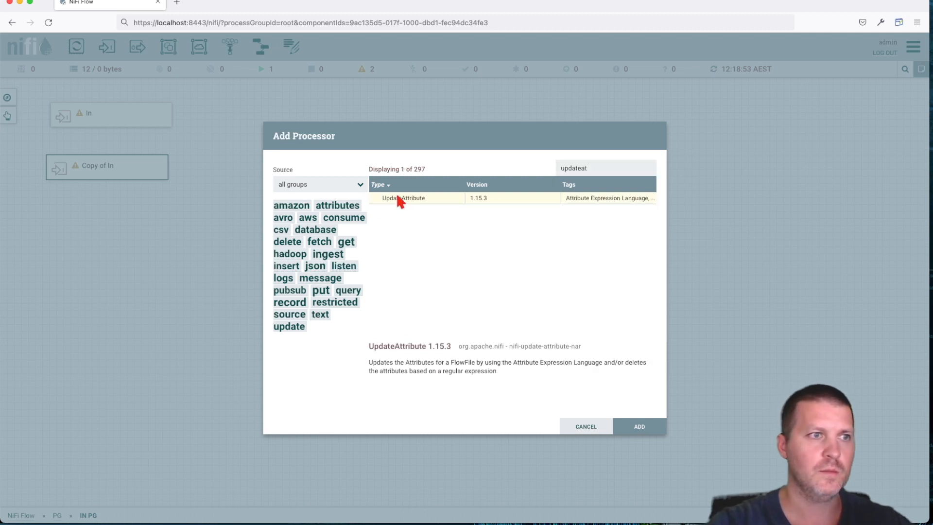
left_click(638, 425)
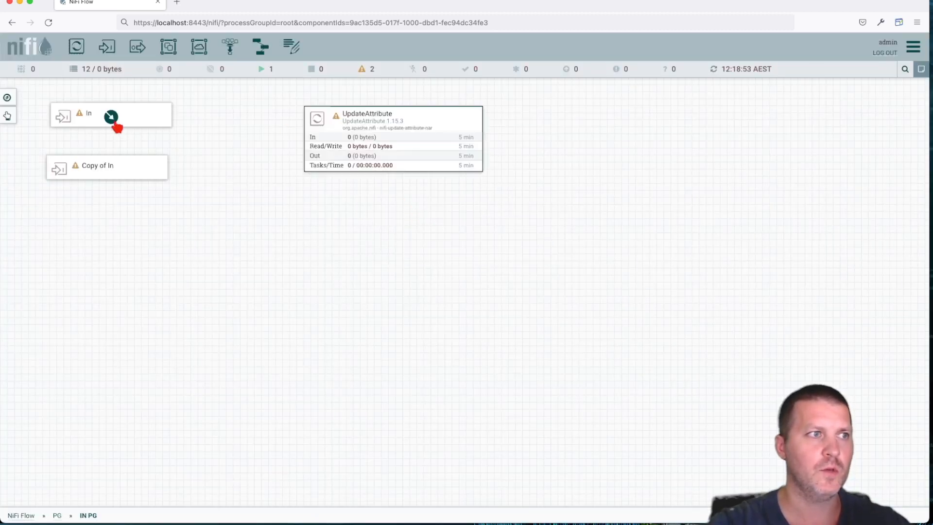
left_click_drag(111, 117, 392, 119)
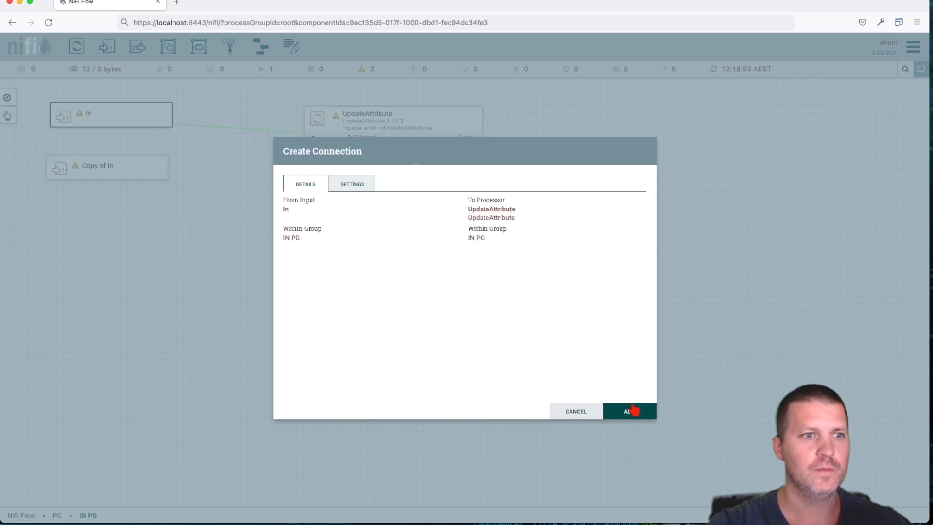
left_click(630, 411)
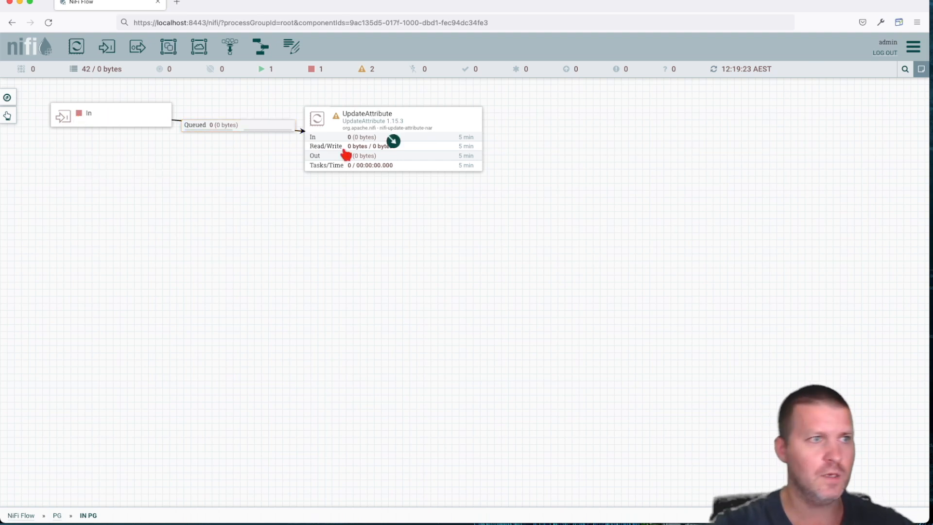
Start the In port, leave the group, re-enter IN PG and centre the flow in view
right_click(111, 113)
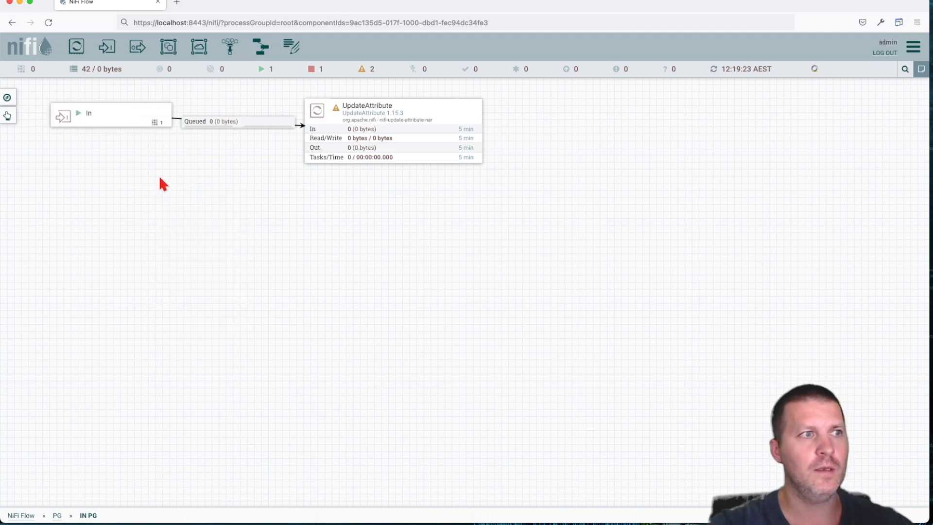
right_click(163, 185)
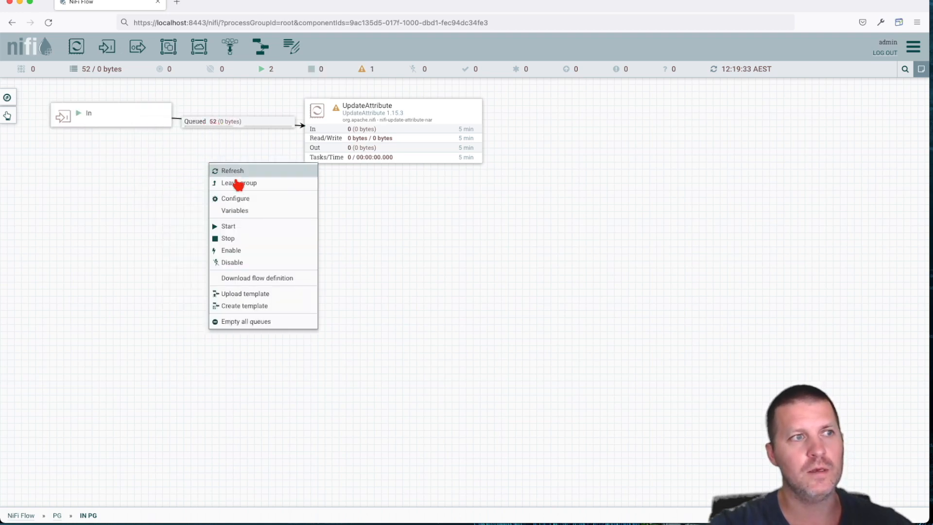
left_click(239, 182)
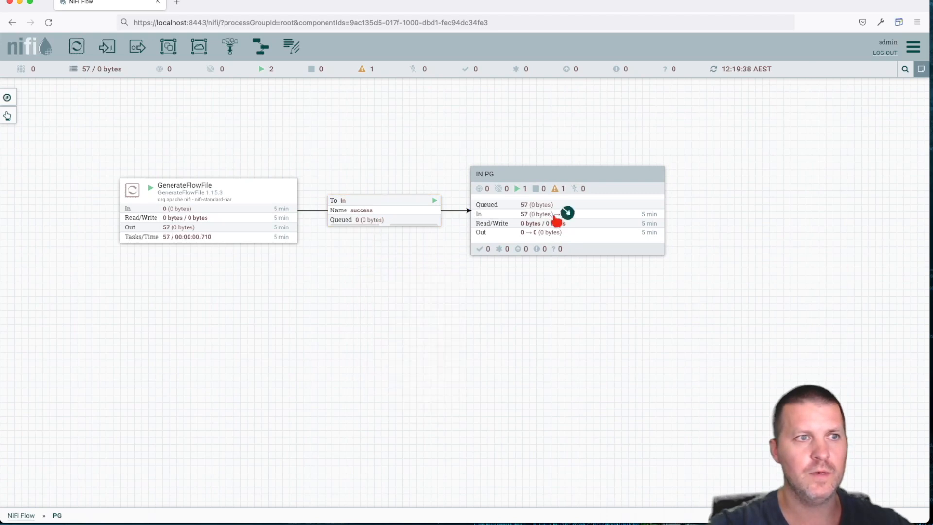
double_click(566, 211)
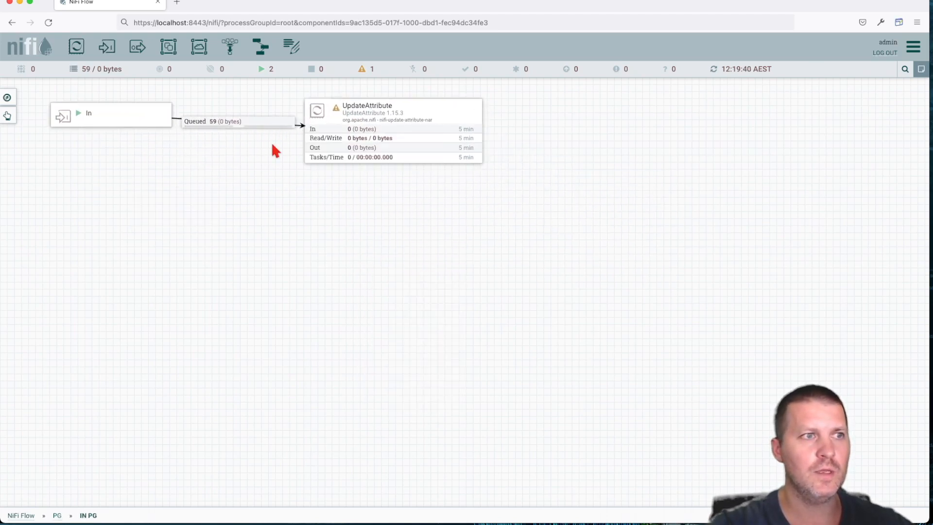
left_click_drag(274, 148, 298, 260)
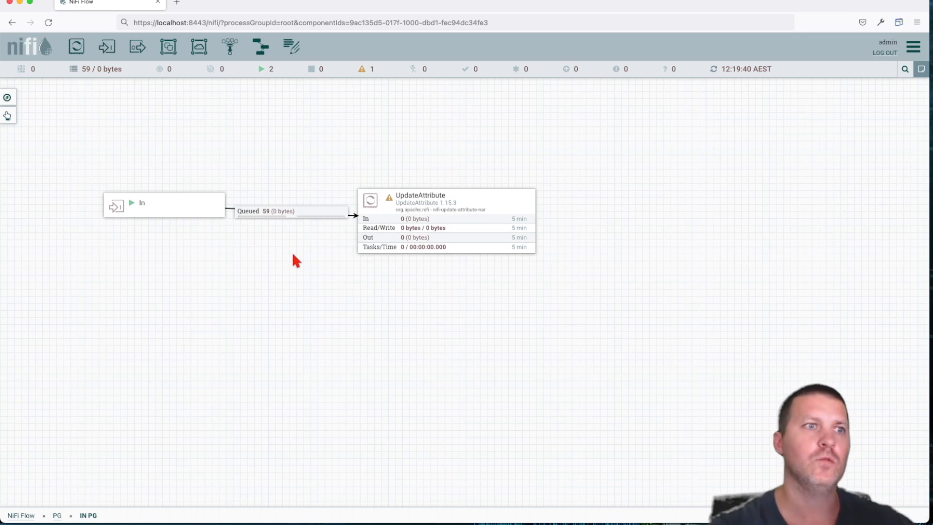
mouse_move(359, 235)
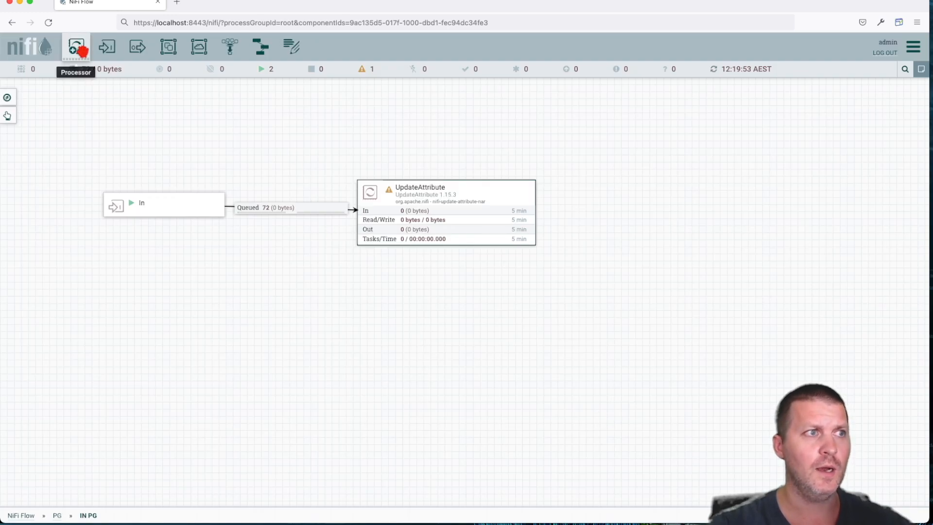
Add an output port named out and route UpdateAttribute's success relationship into it
left_click(106, 46)
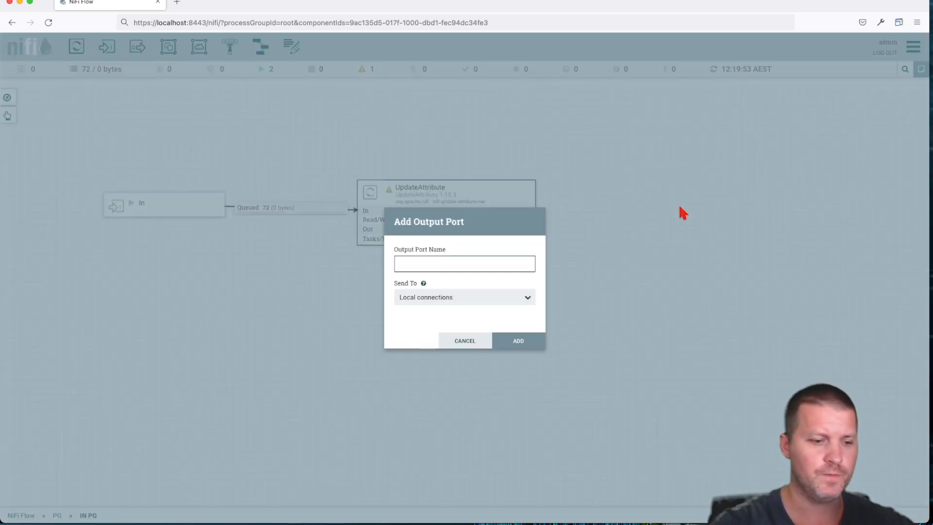
type("out")
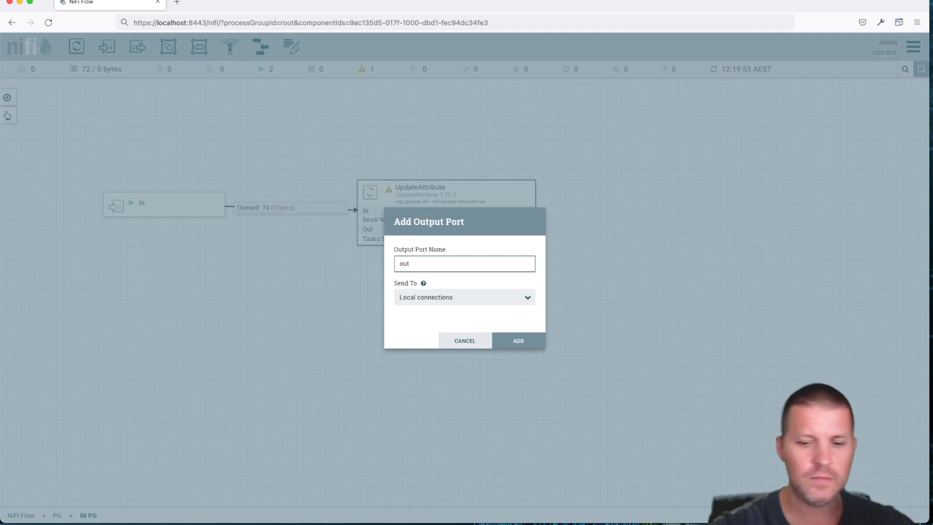
left_click(516, 340)
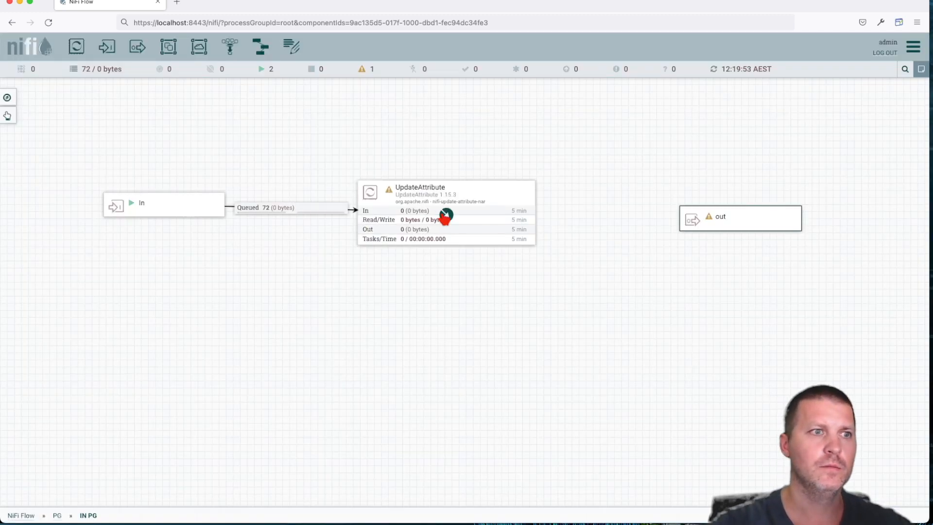
left_click_drag(446, 213, 715, 216)
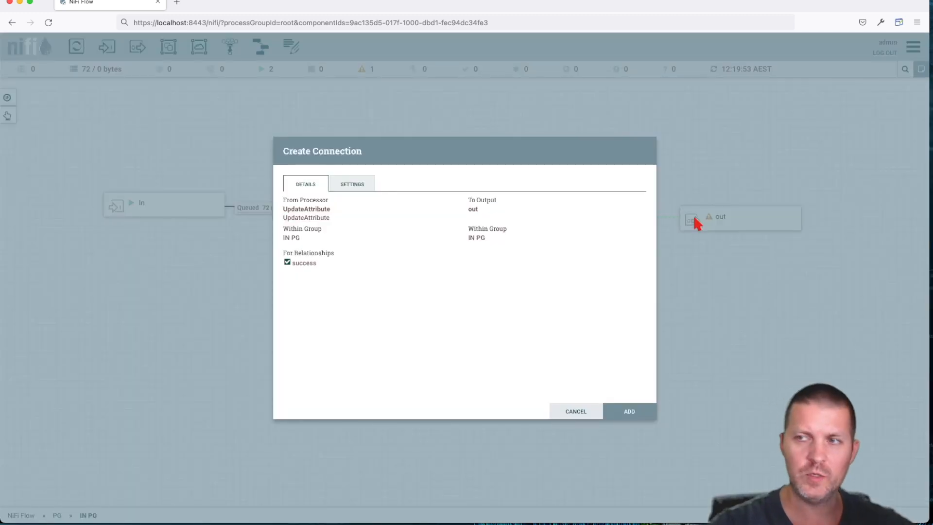
mouse_move(652, 231)
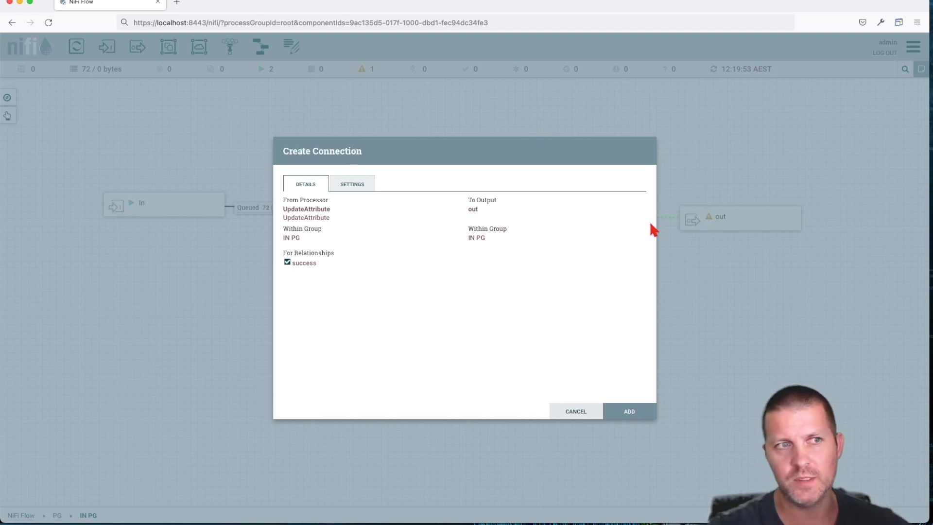
left_click(352, 183)
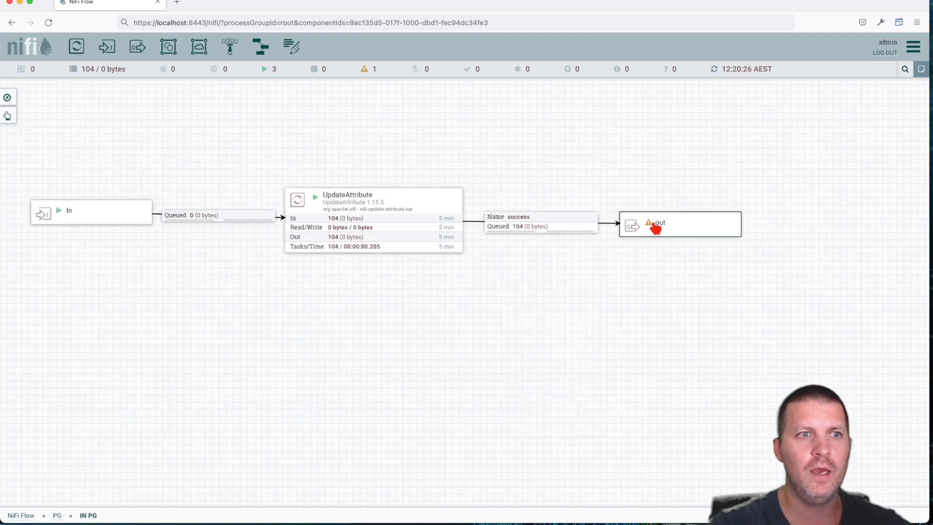
mouse_move(649, 223)
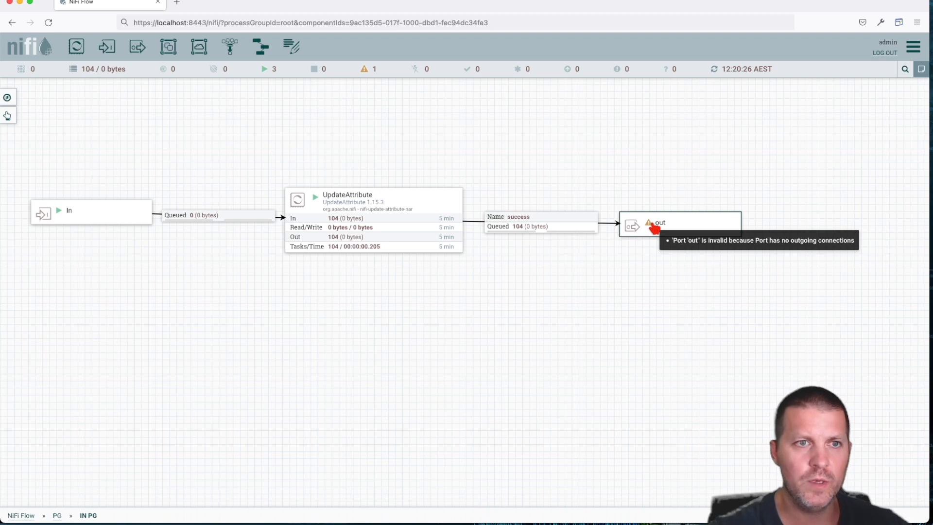
mouse_move(553, 270)
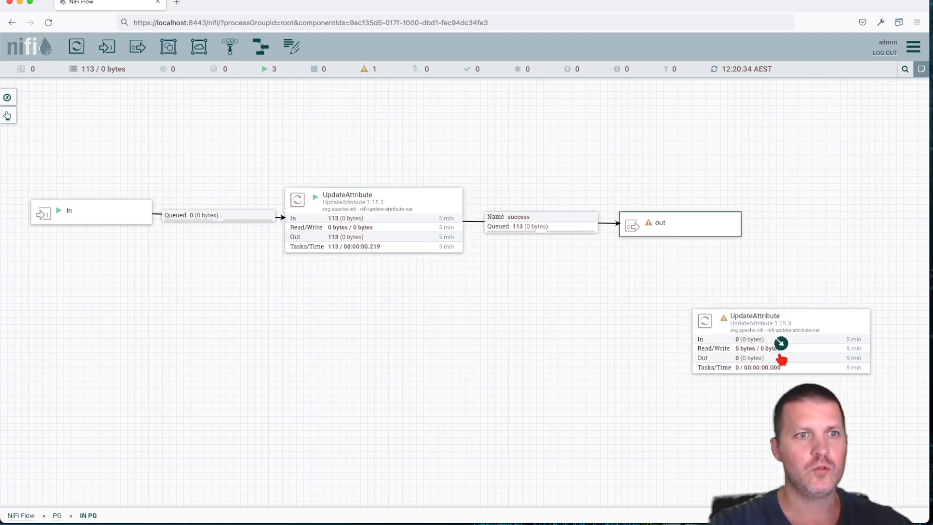
mouse_move(653, 238)
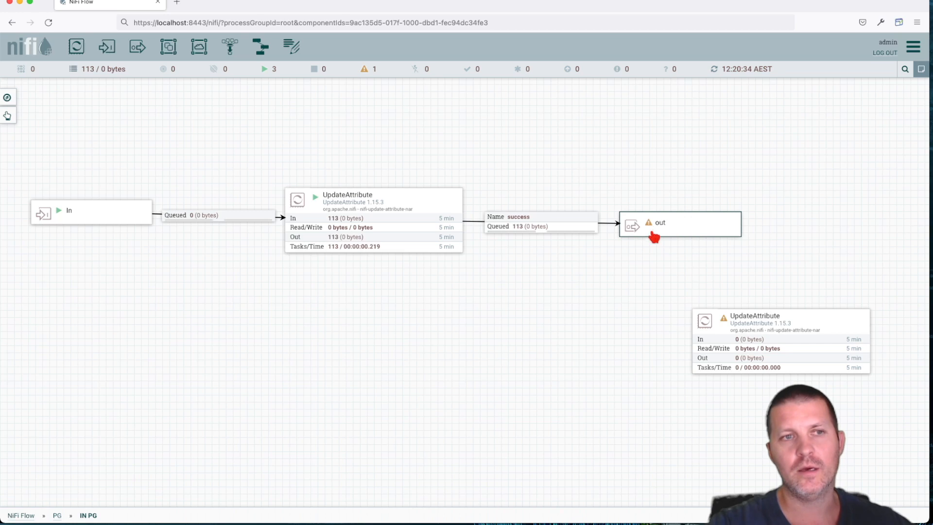
mouse_move(730, 290)
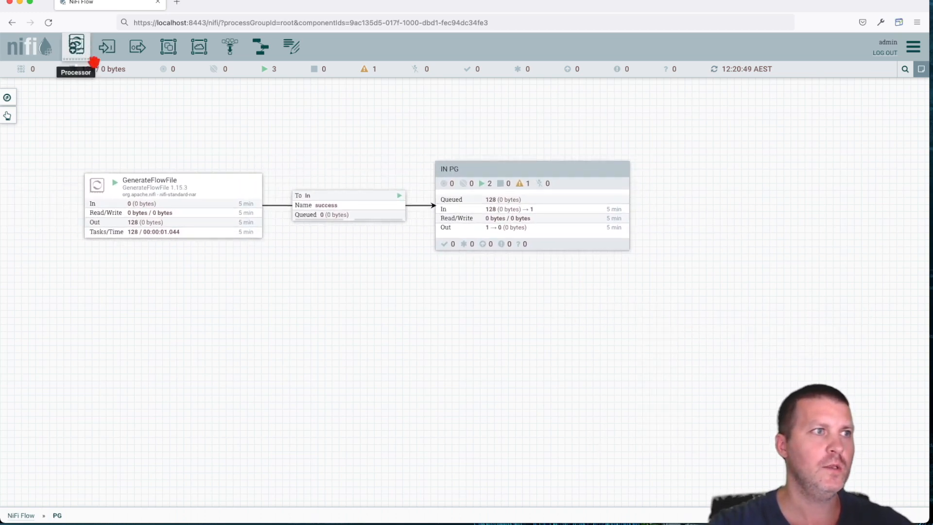
Add a PG-level UpdateAttribute and connect IN PG's out port to it
type("updatea")
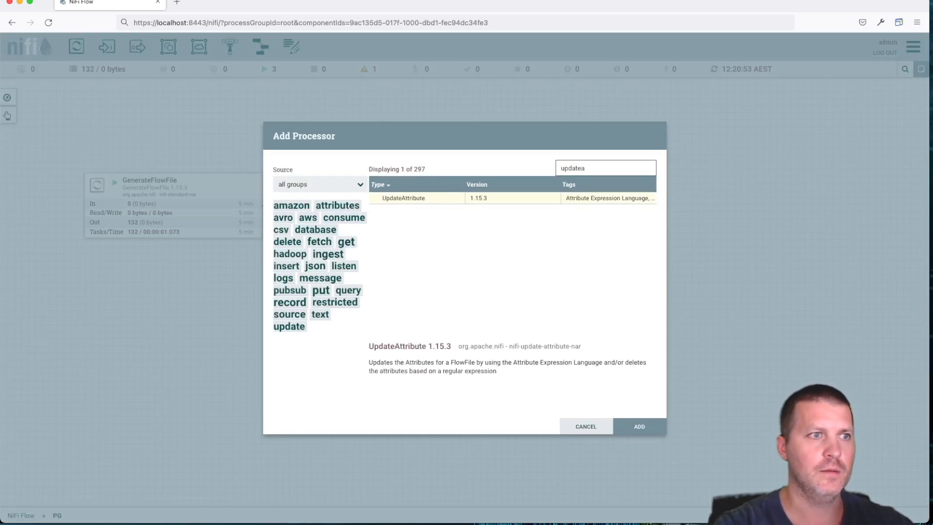
left_click(638, 425)
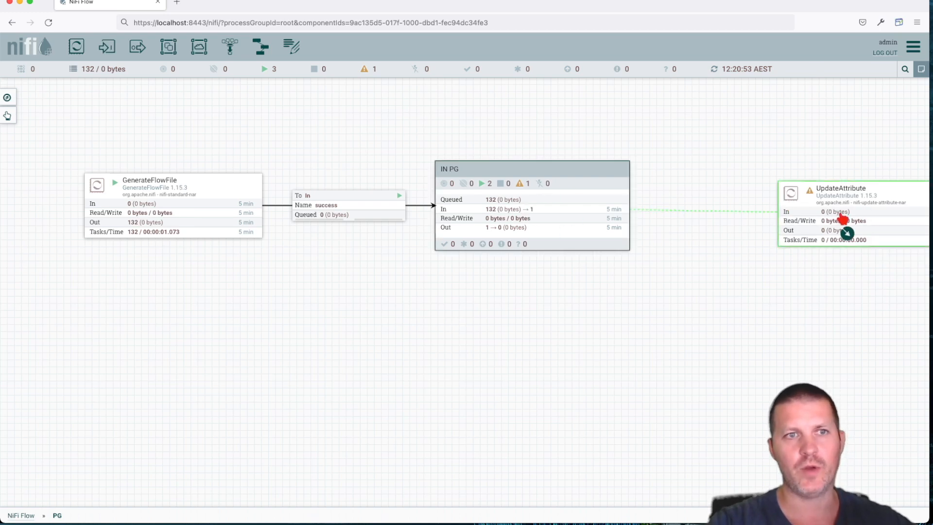
left_click(840, 220)
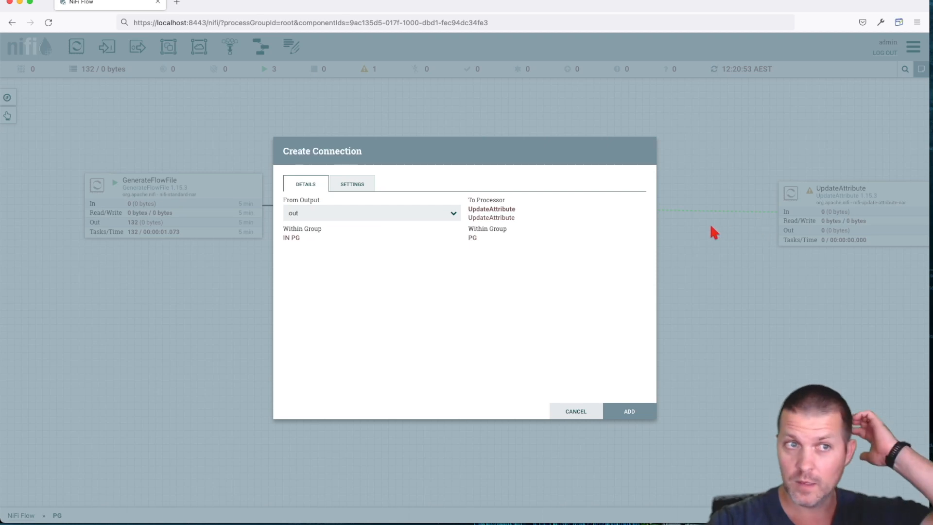
mouse_move(703, 236)
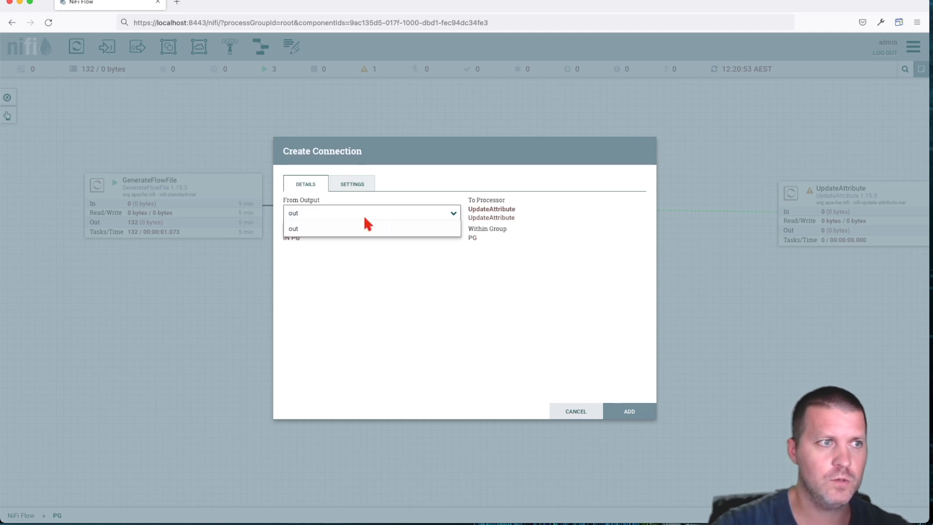
left_click(628, 411)
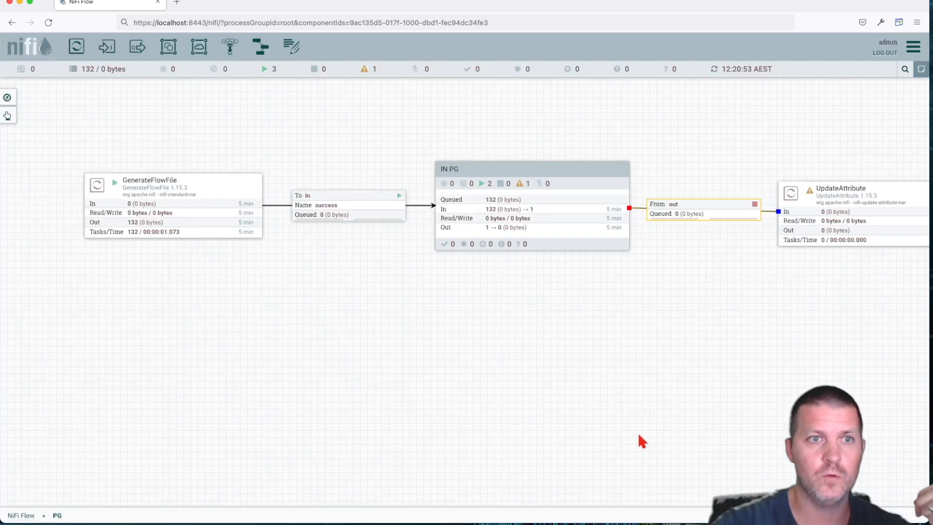
Enter IN PG and start the out output port so flowfiles move downstream
right_click(748, 252)
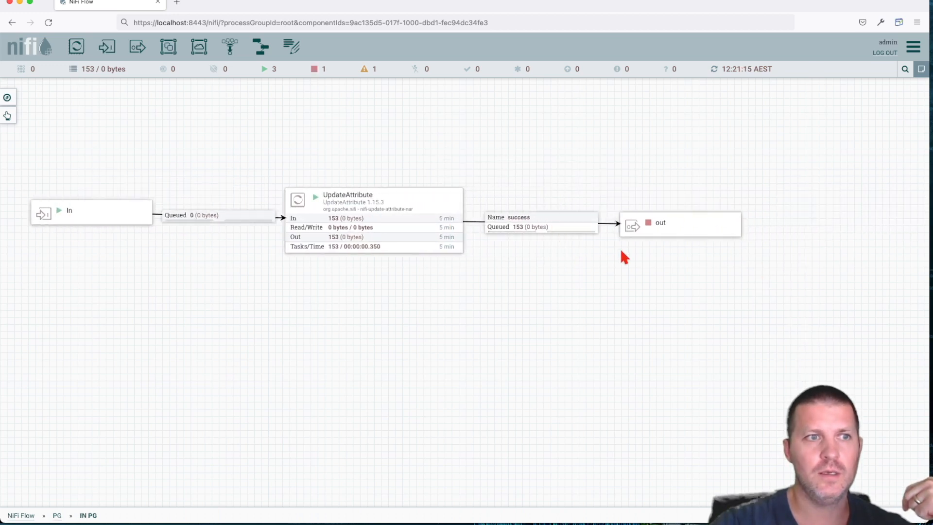
right_click(659, 221)
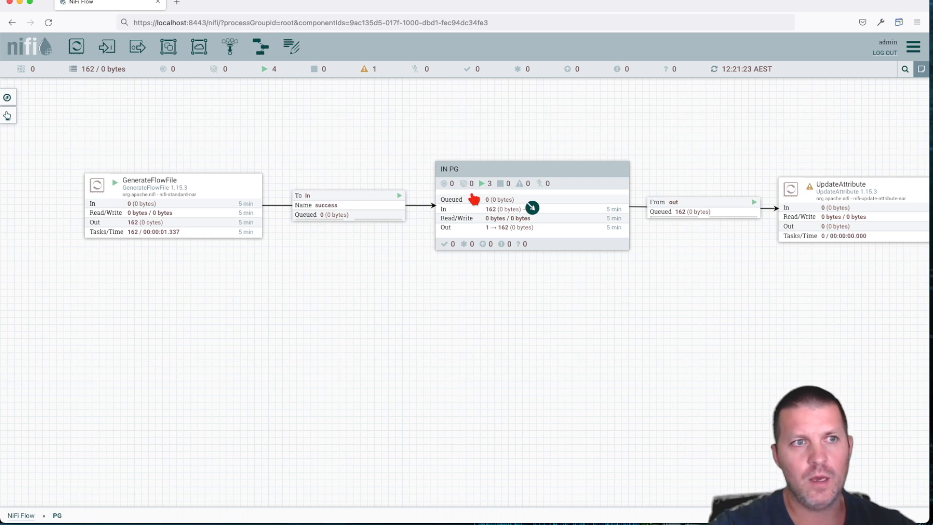
mouse_move(534, 209)
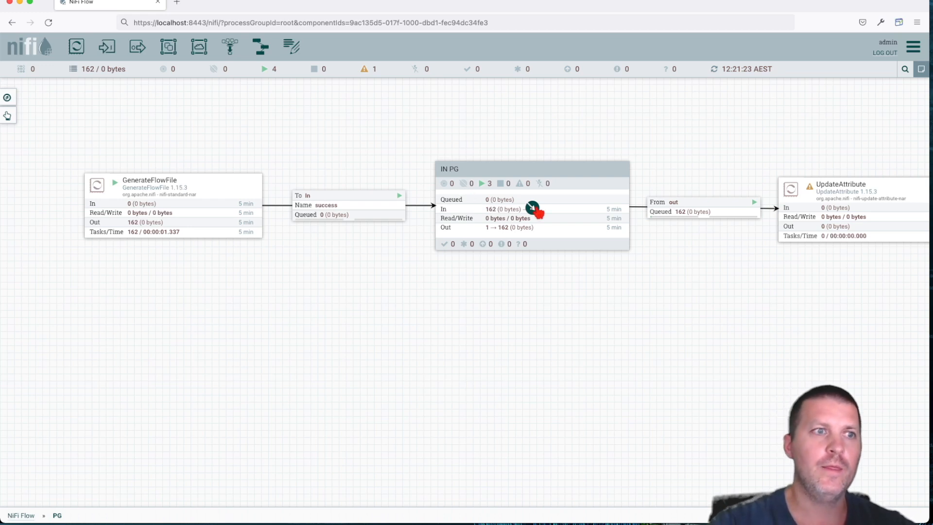
double_click(531, 168)
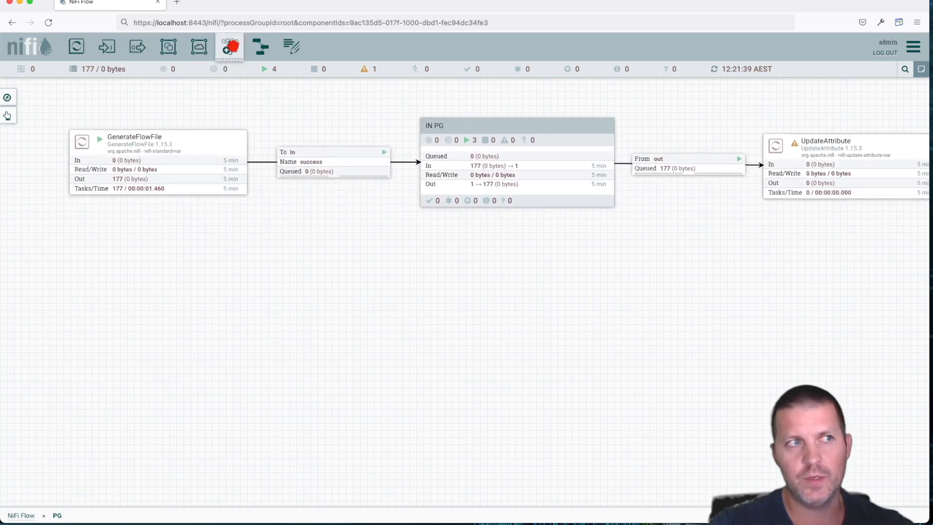
mouse_move(198, 47)
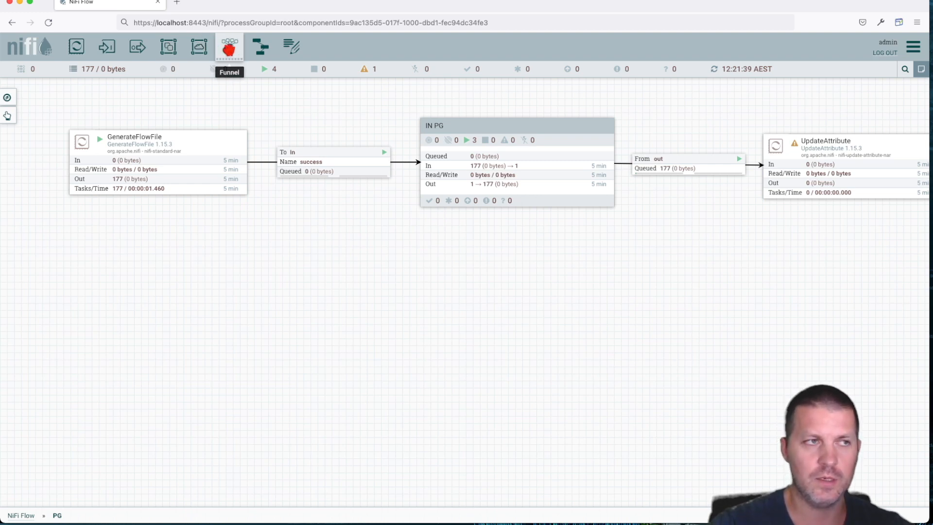
Place a funnel below-right of IN PG and connect the out port's flow to it
left_click_drag(229, 47, 804, 339)
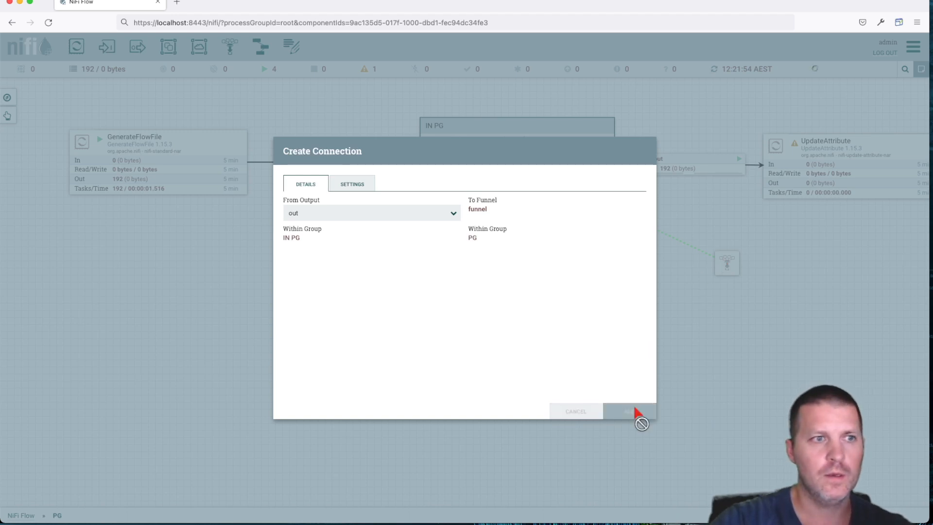
left_click(627, 411)
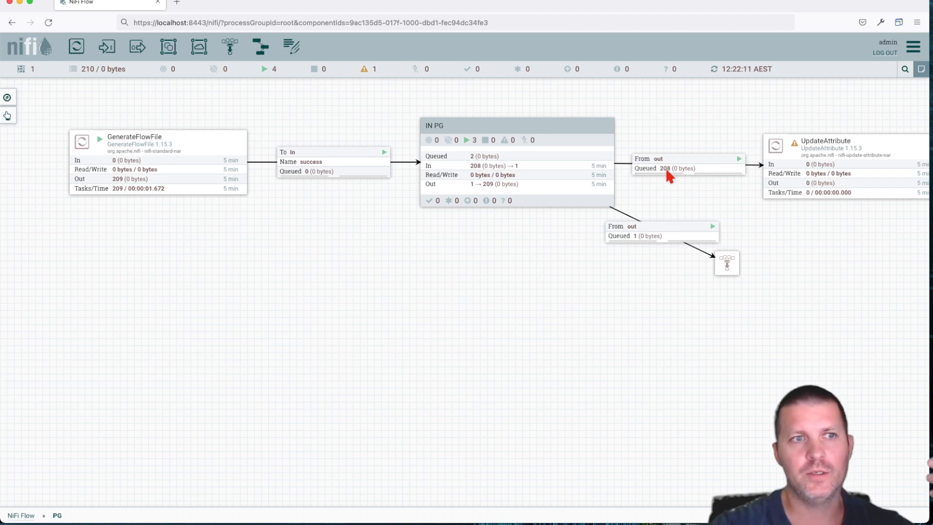
mouse_move(705, 173)
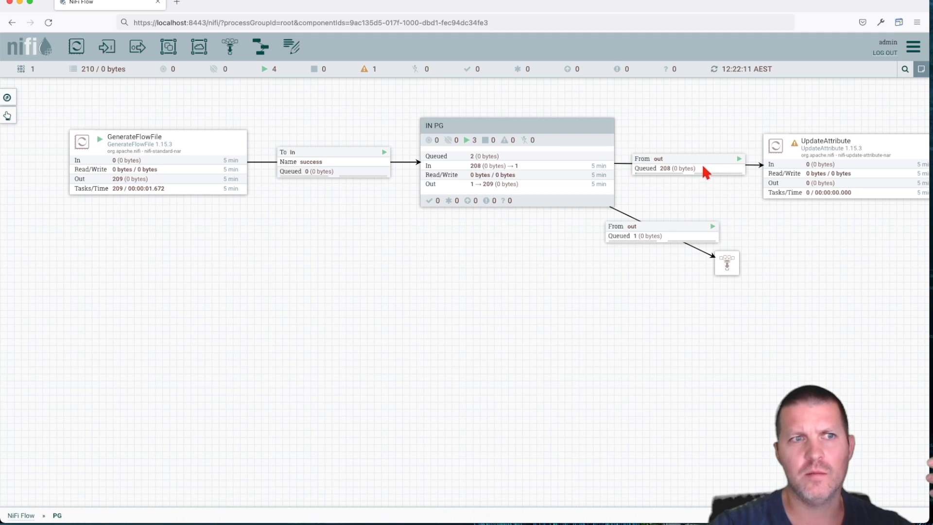